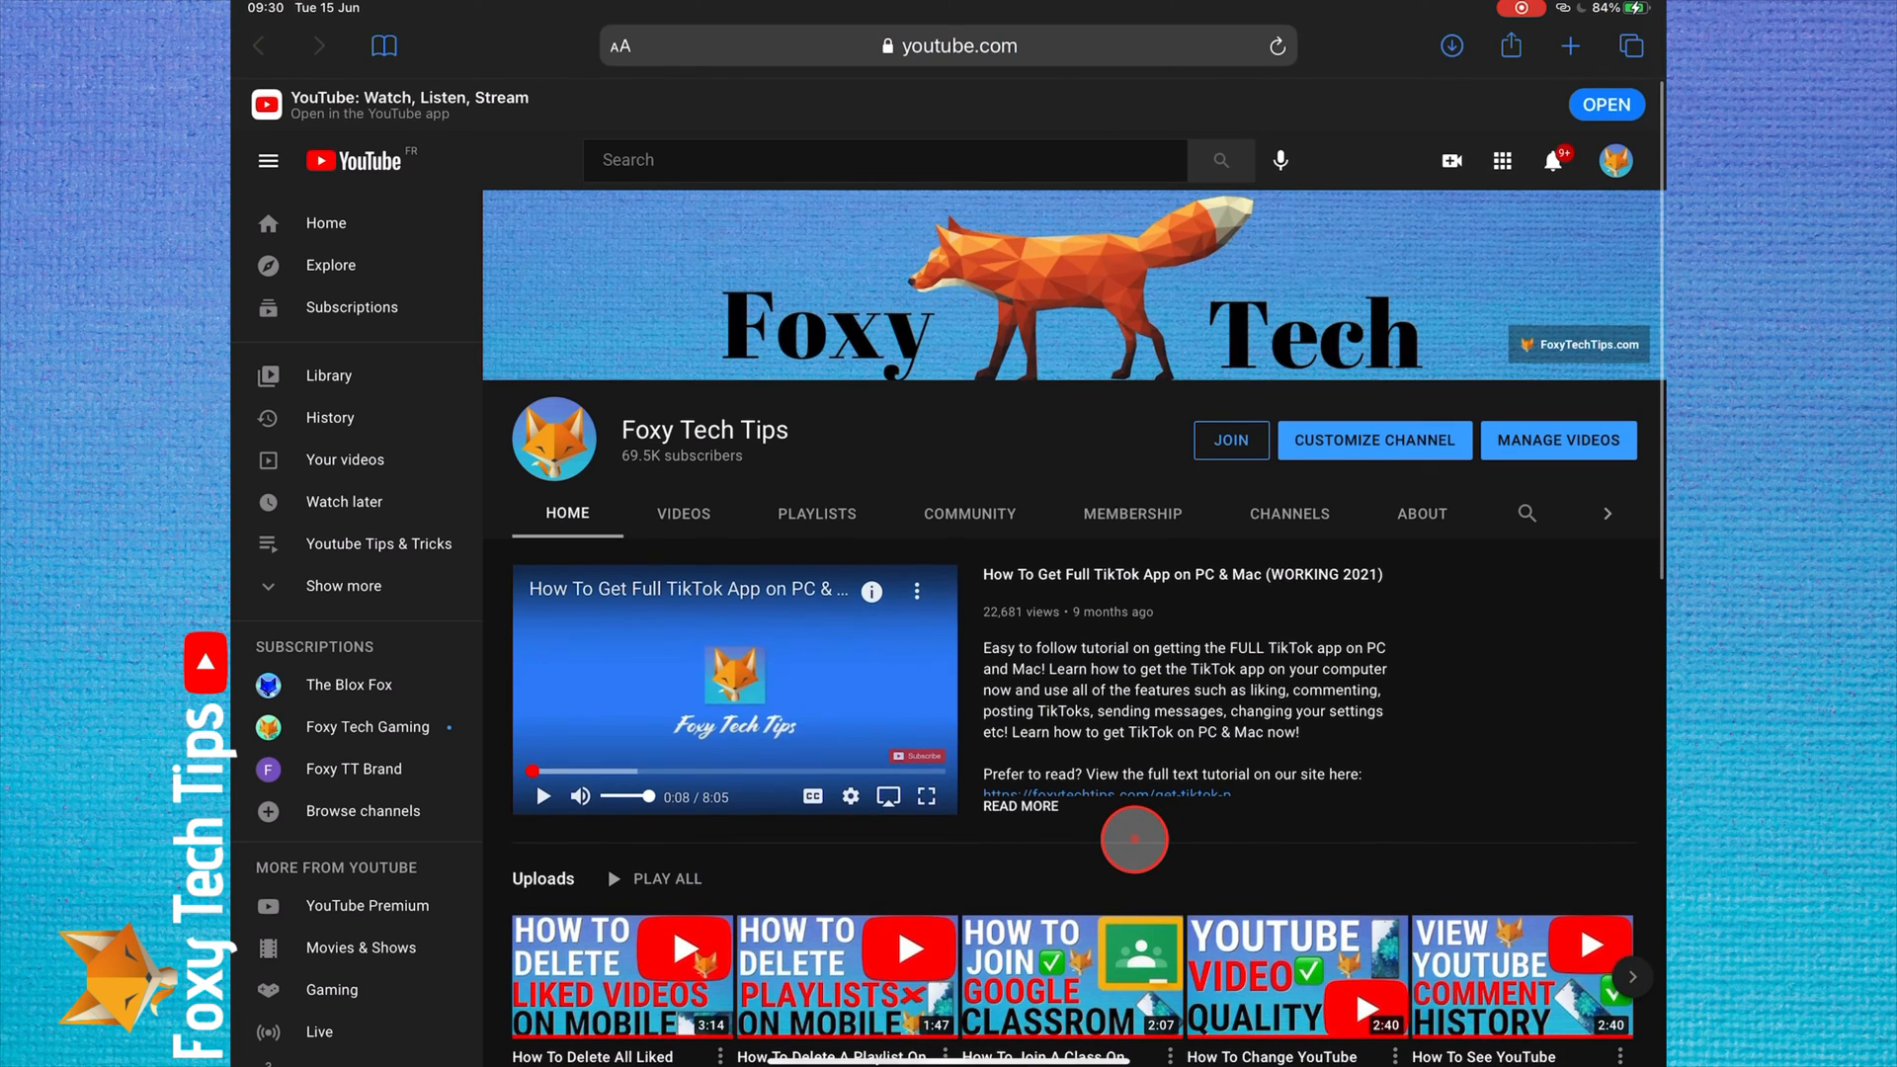
Scroll down the Foxy Tech Tips YouTube channel page in Safari.
scroll(down, 3)
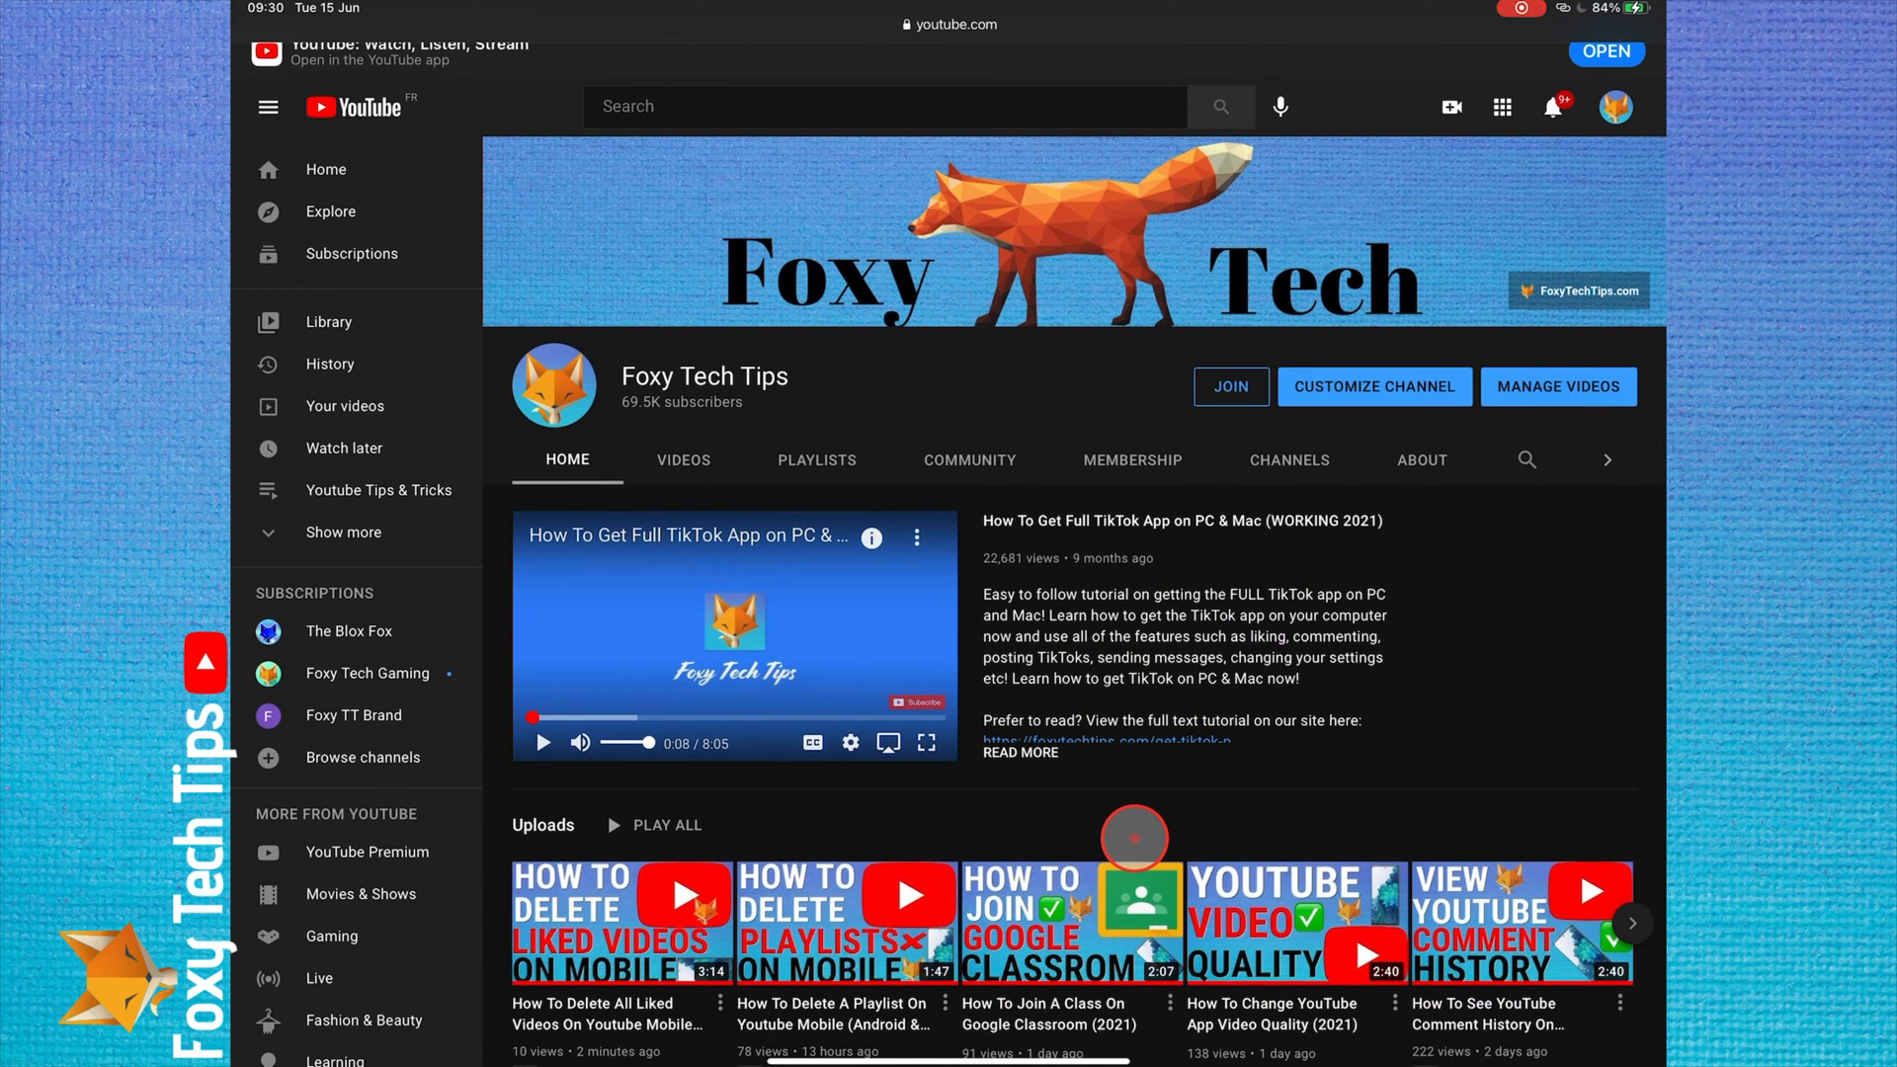
mouse_move(1132, 838)
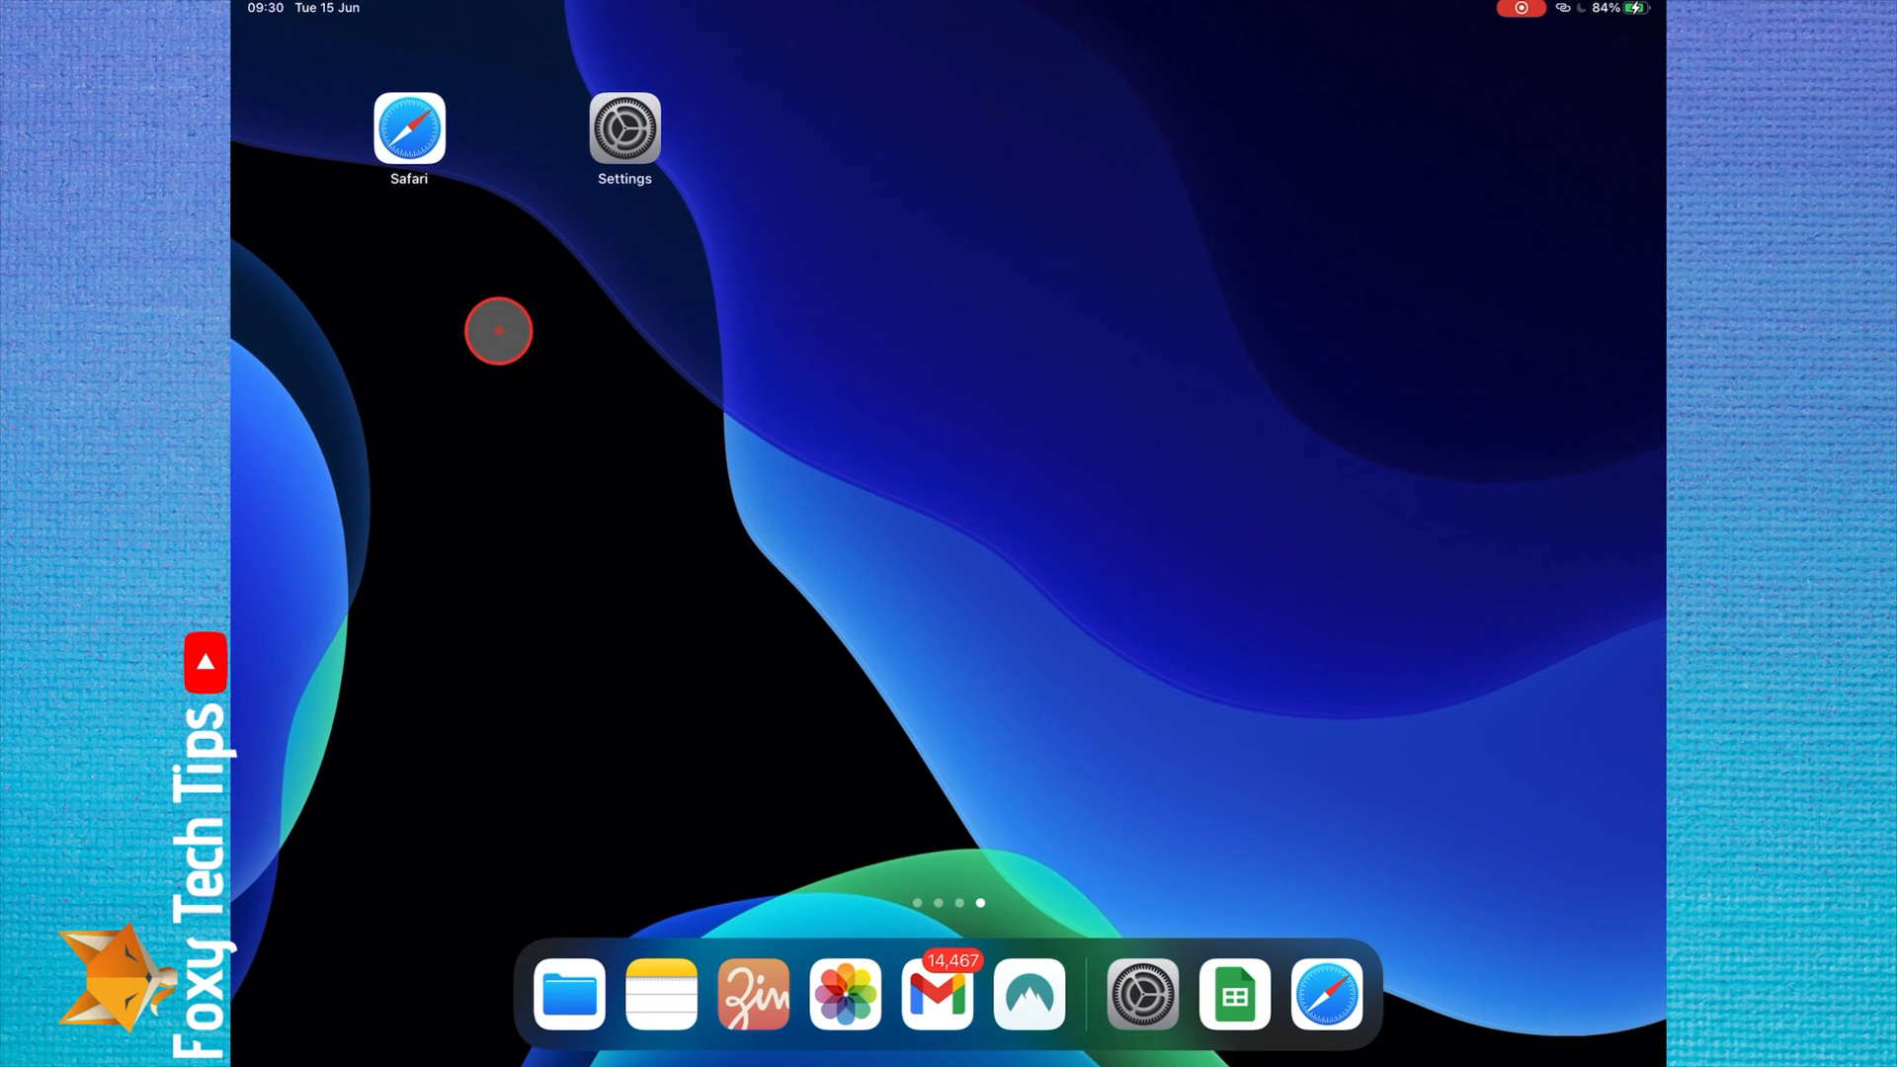
Launch Settings from the home screen and go to the Screen Time page.
click(624, 131)
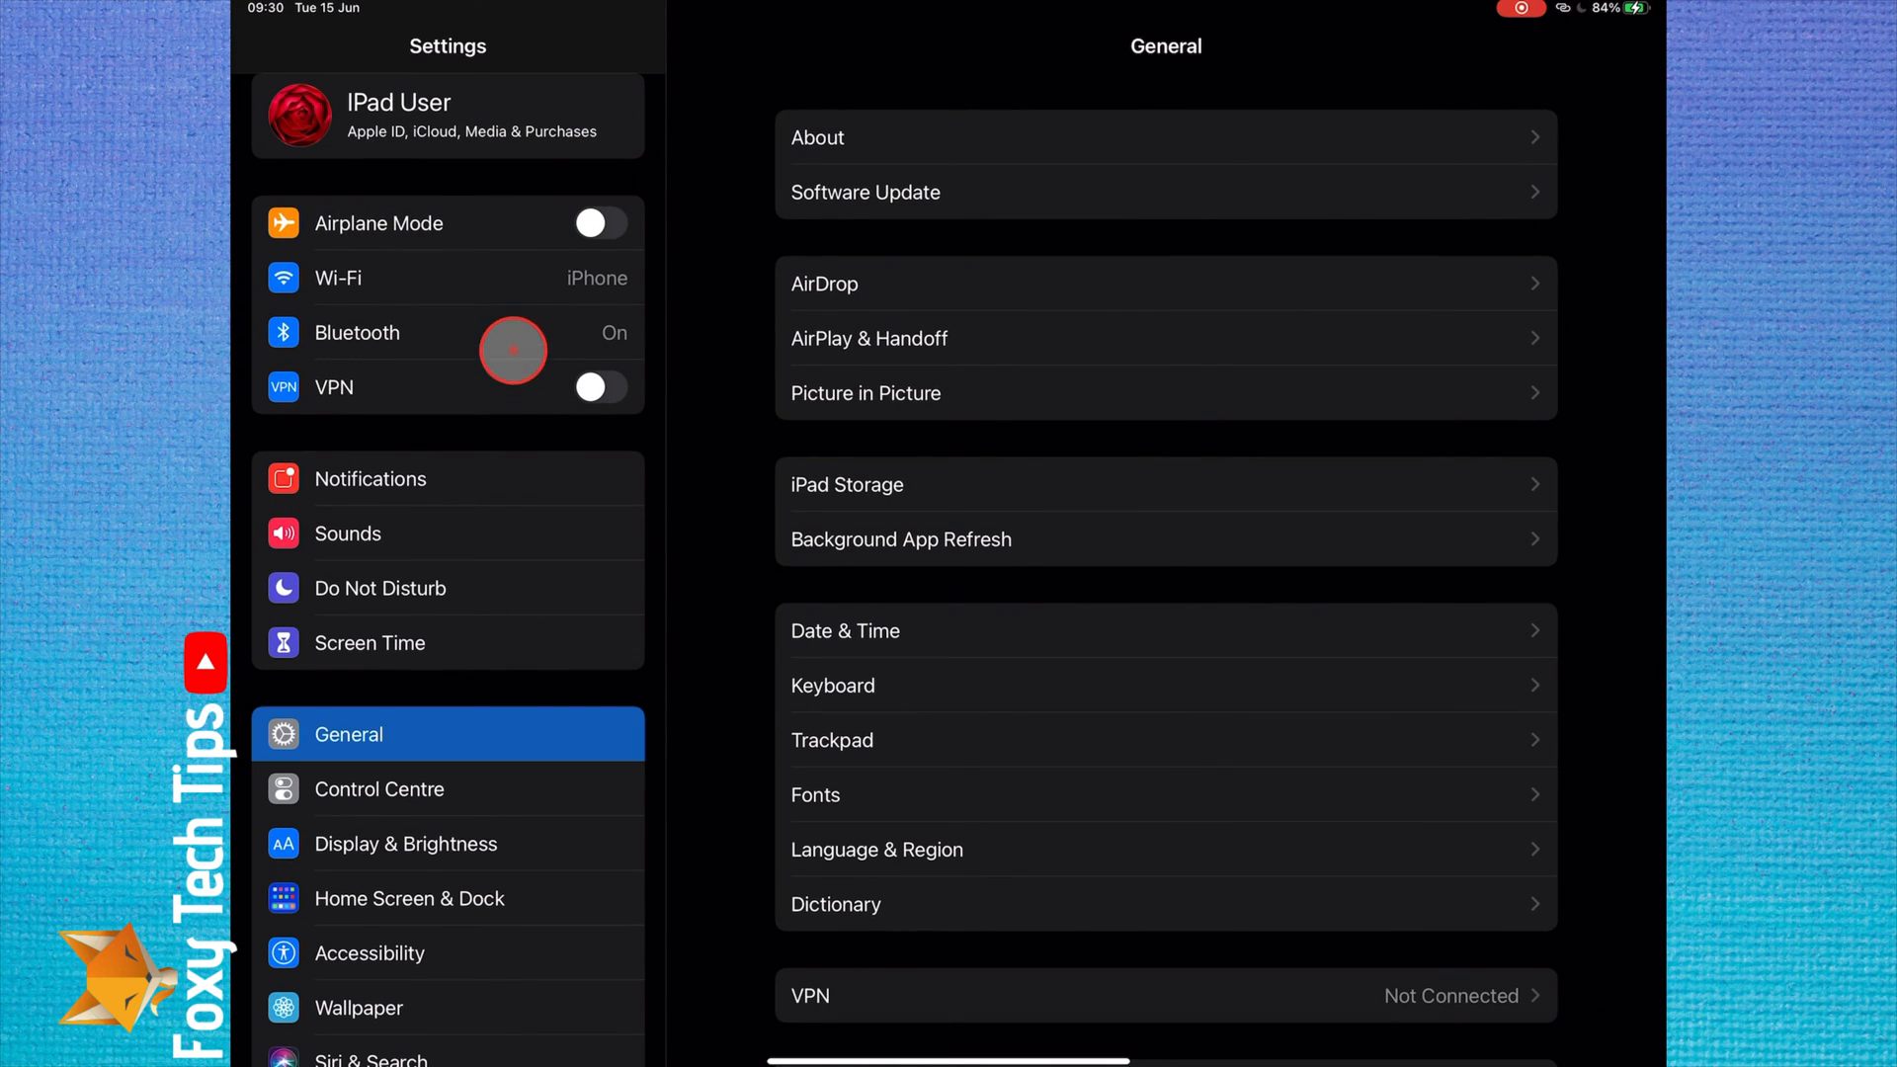
mouse_move(370, 643)
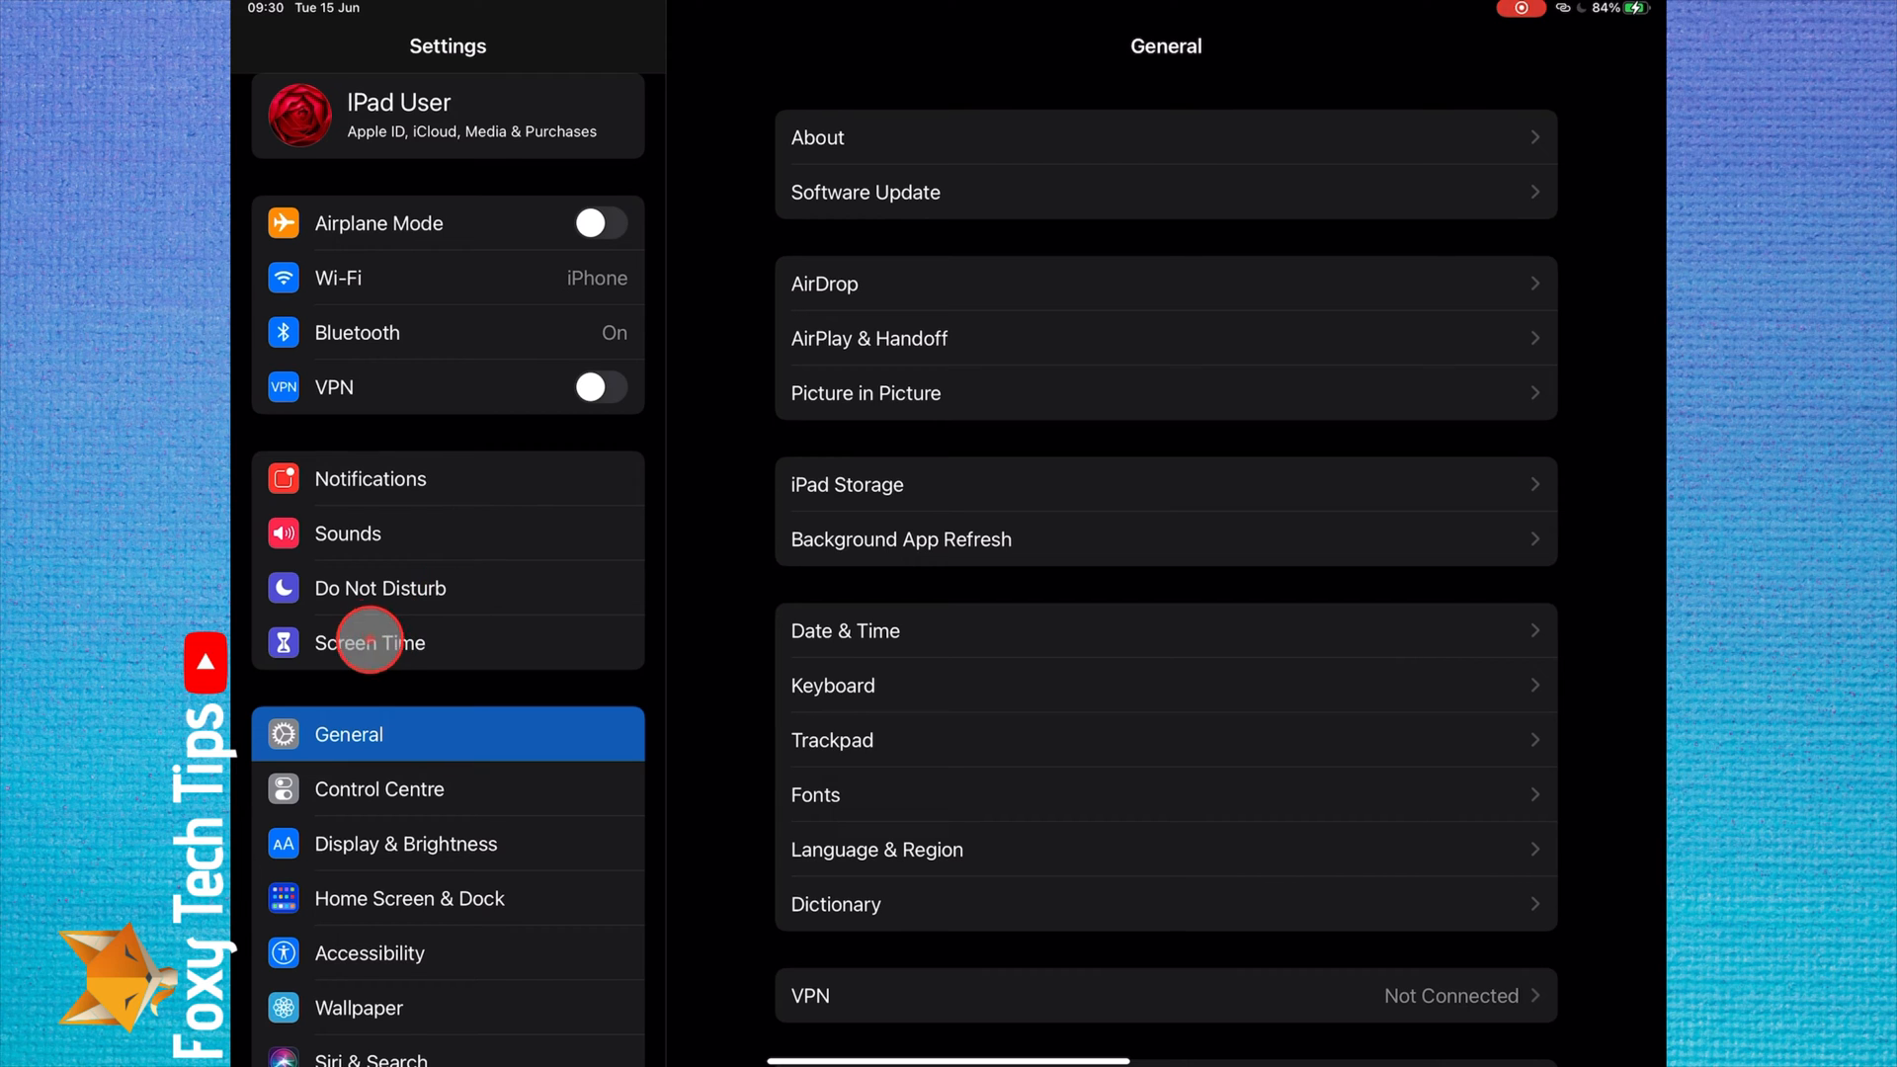
click(370, 643)
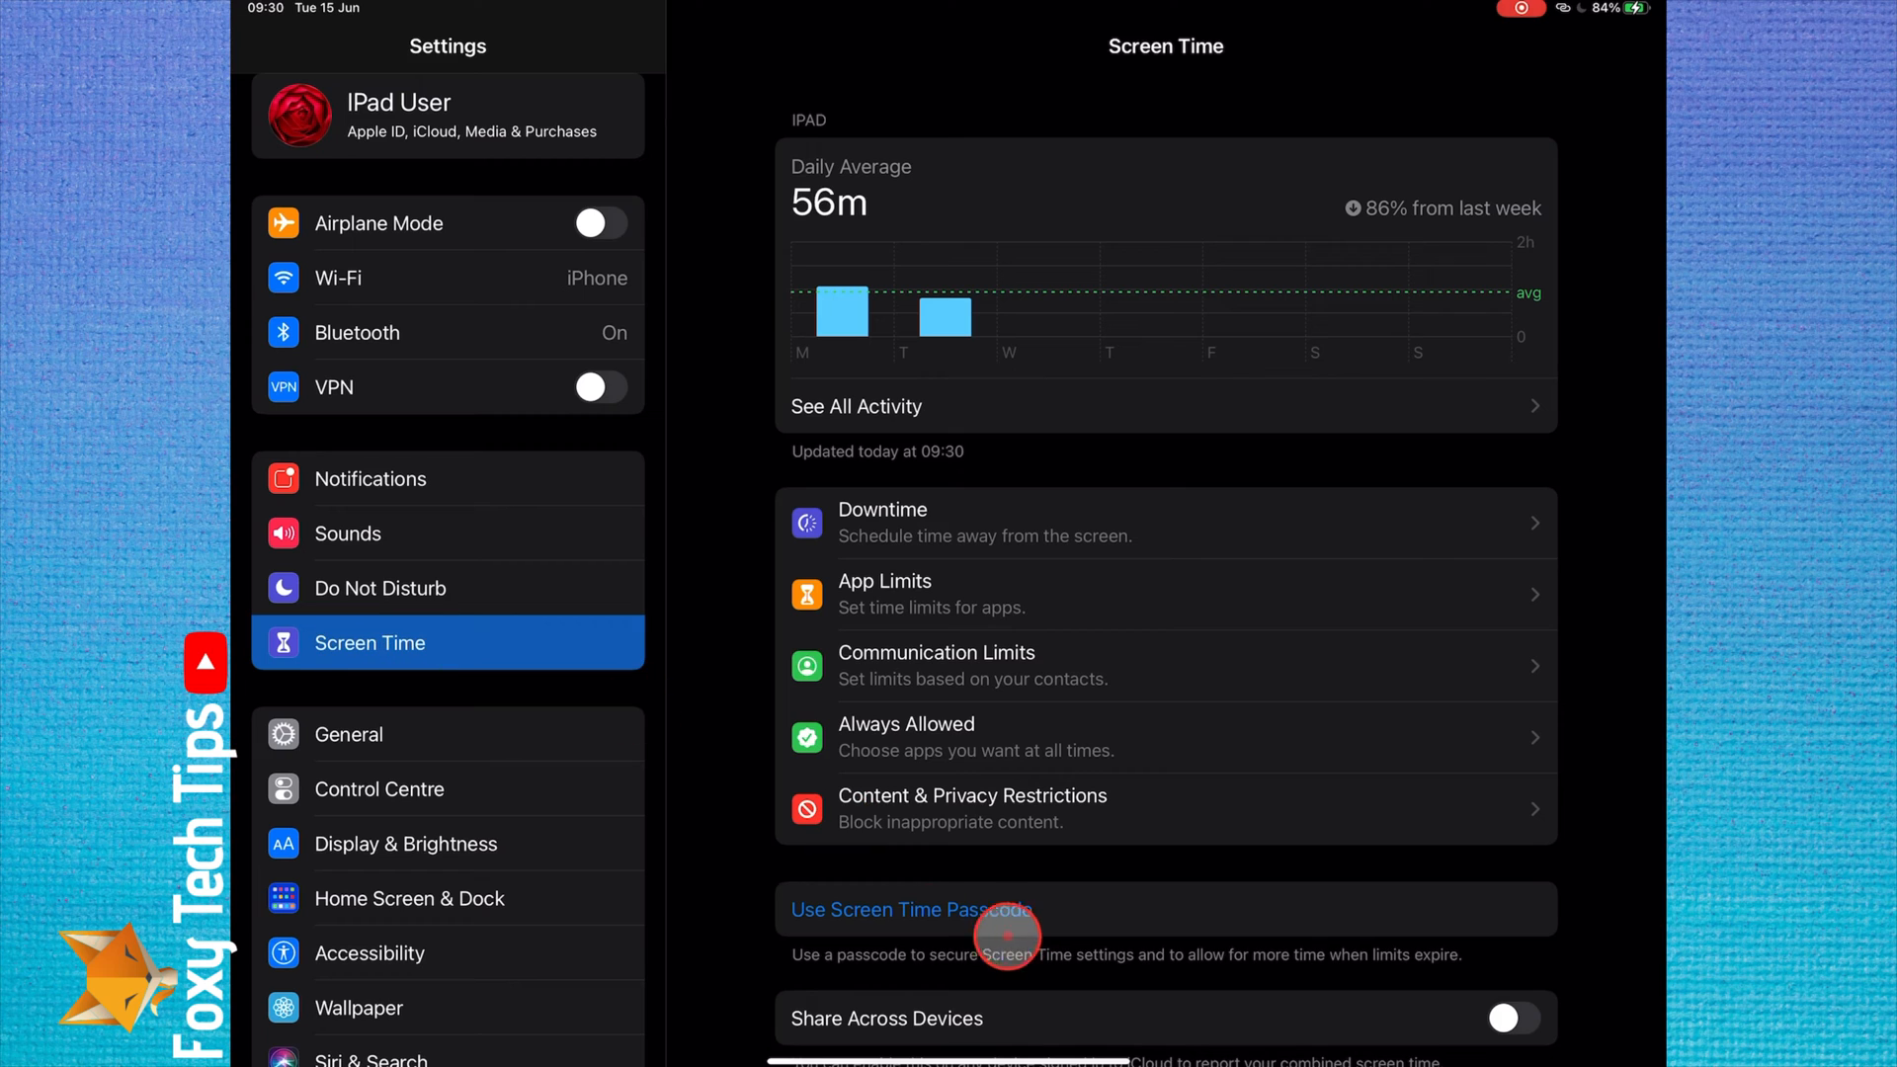
Set up a Screen Time passcode and cancel the Apple ID passcode recovery option.
click(909, 909)
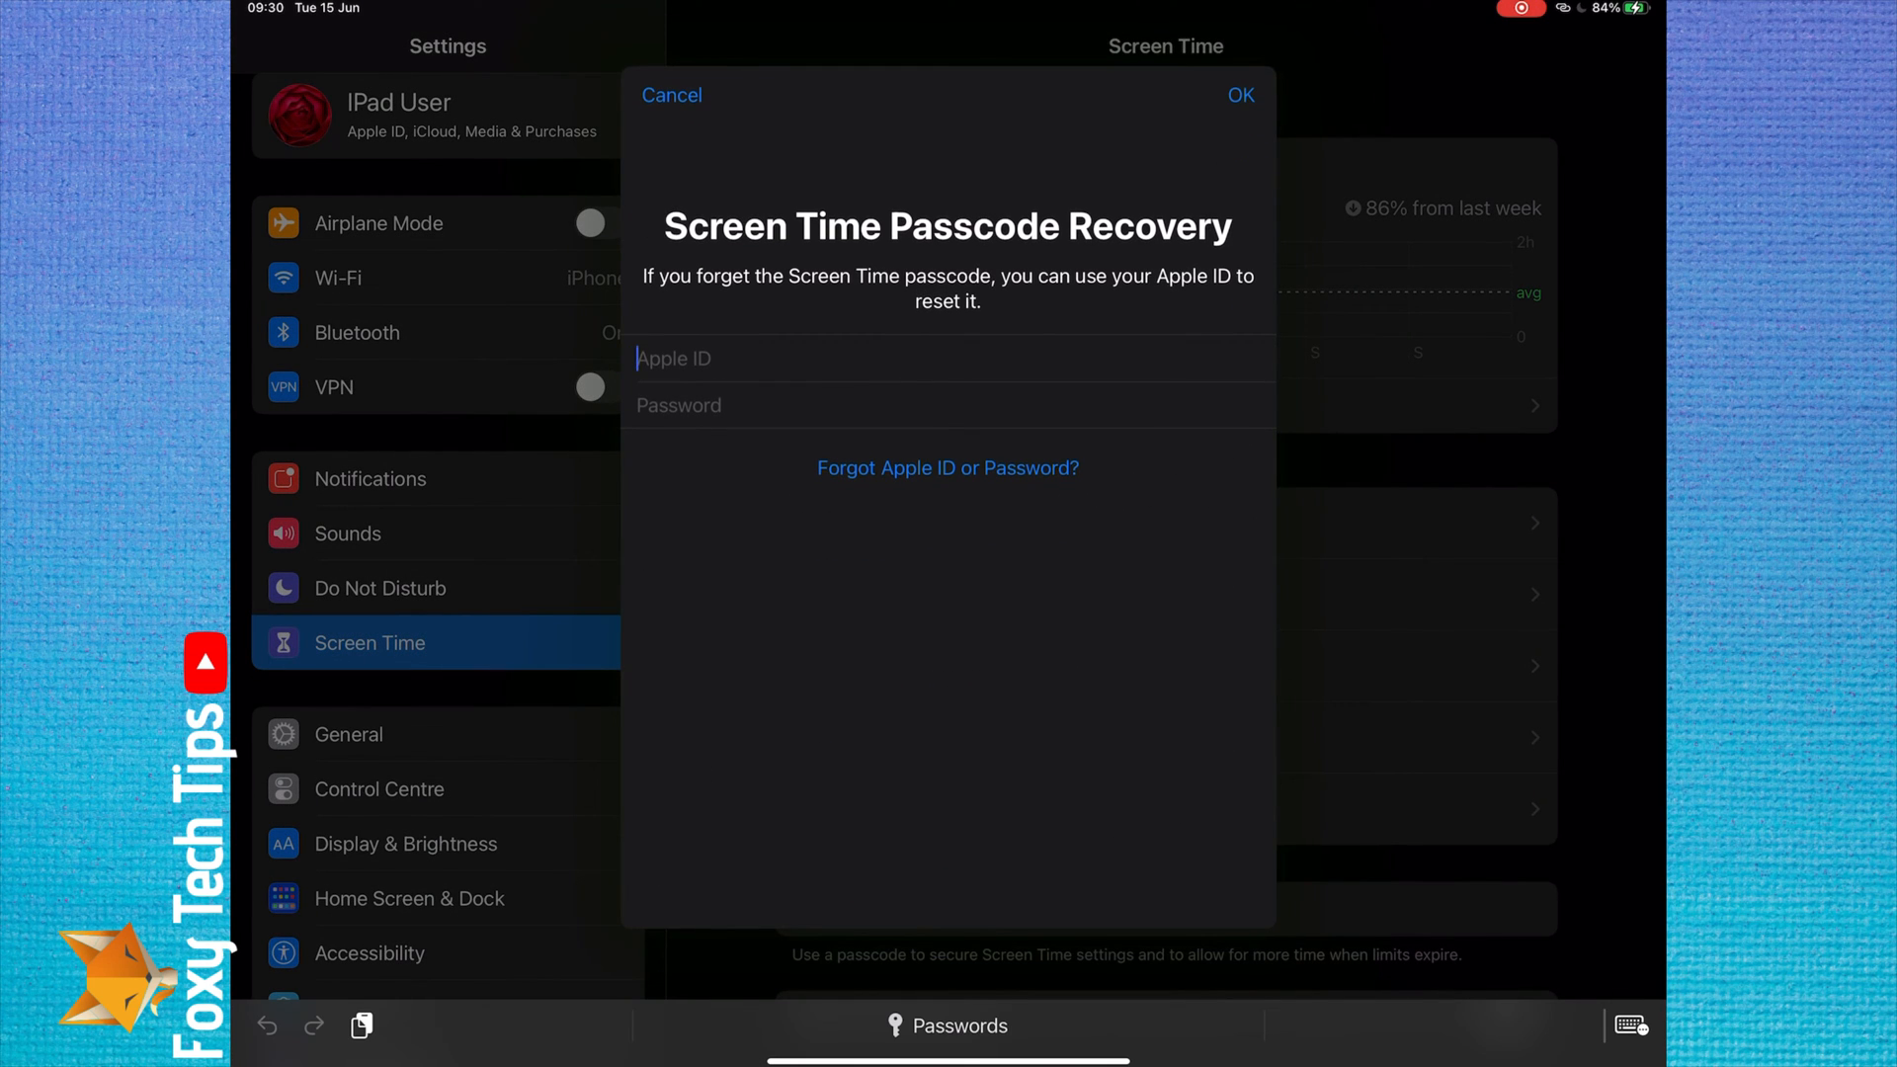
click(672, 95)
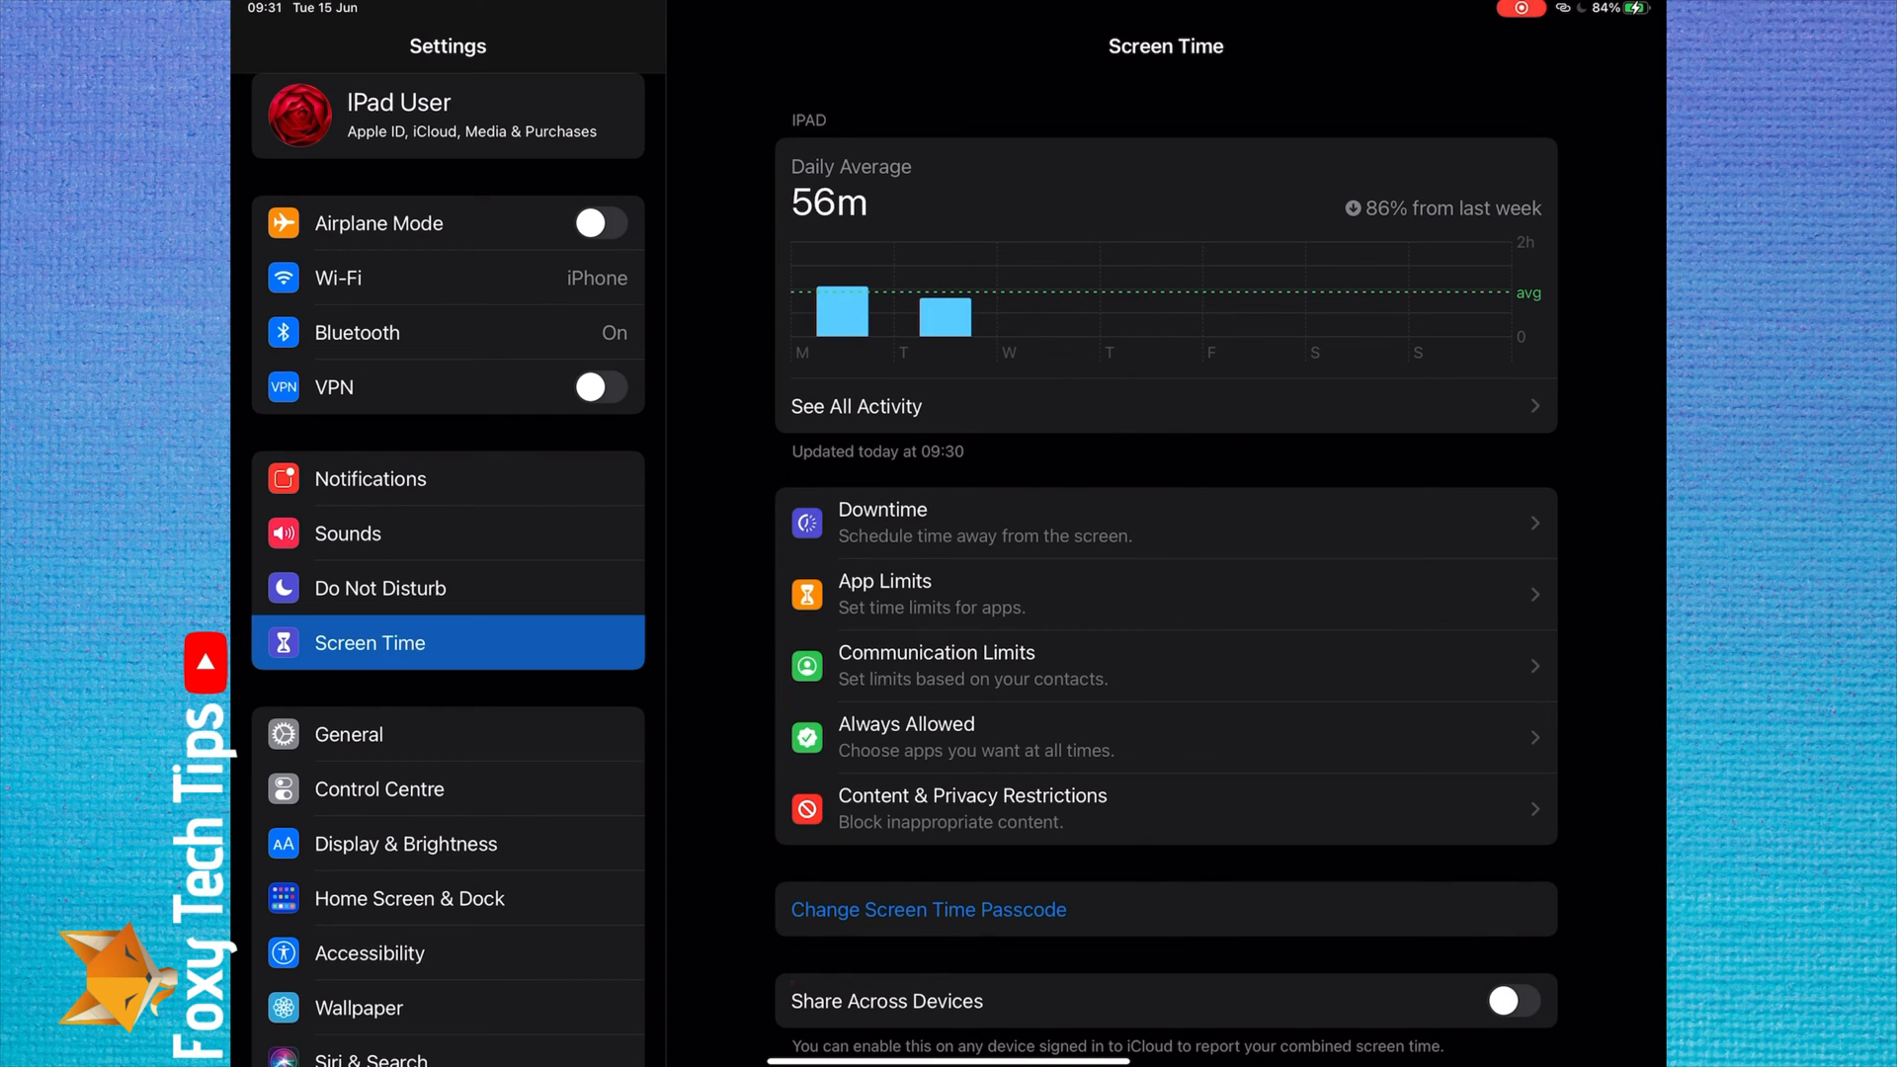
click(854, 600)
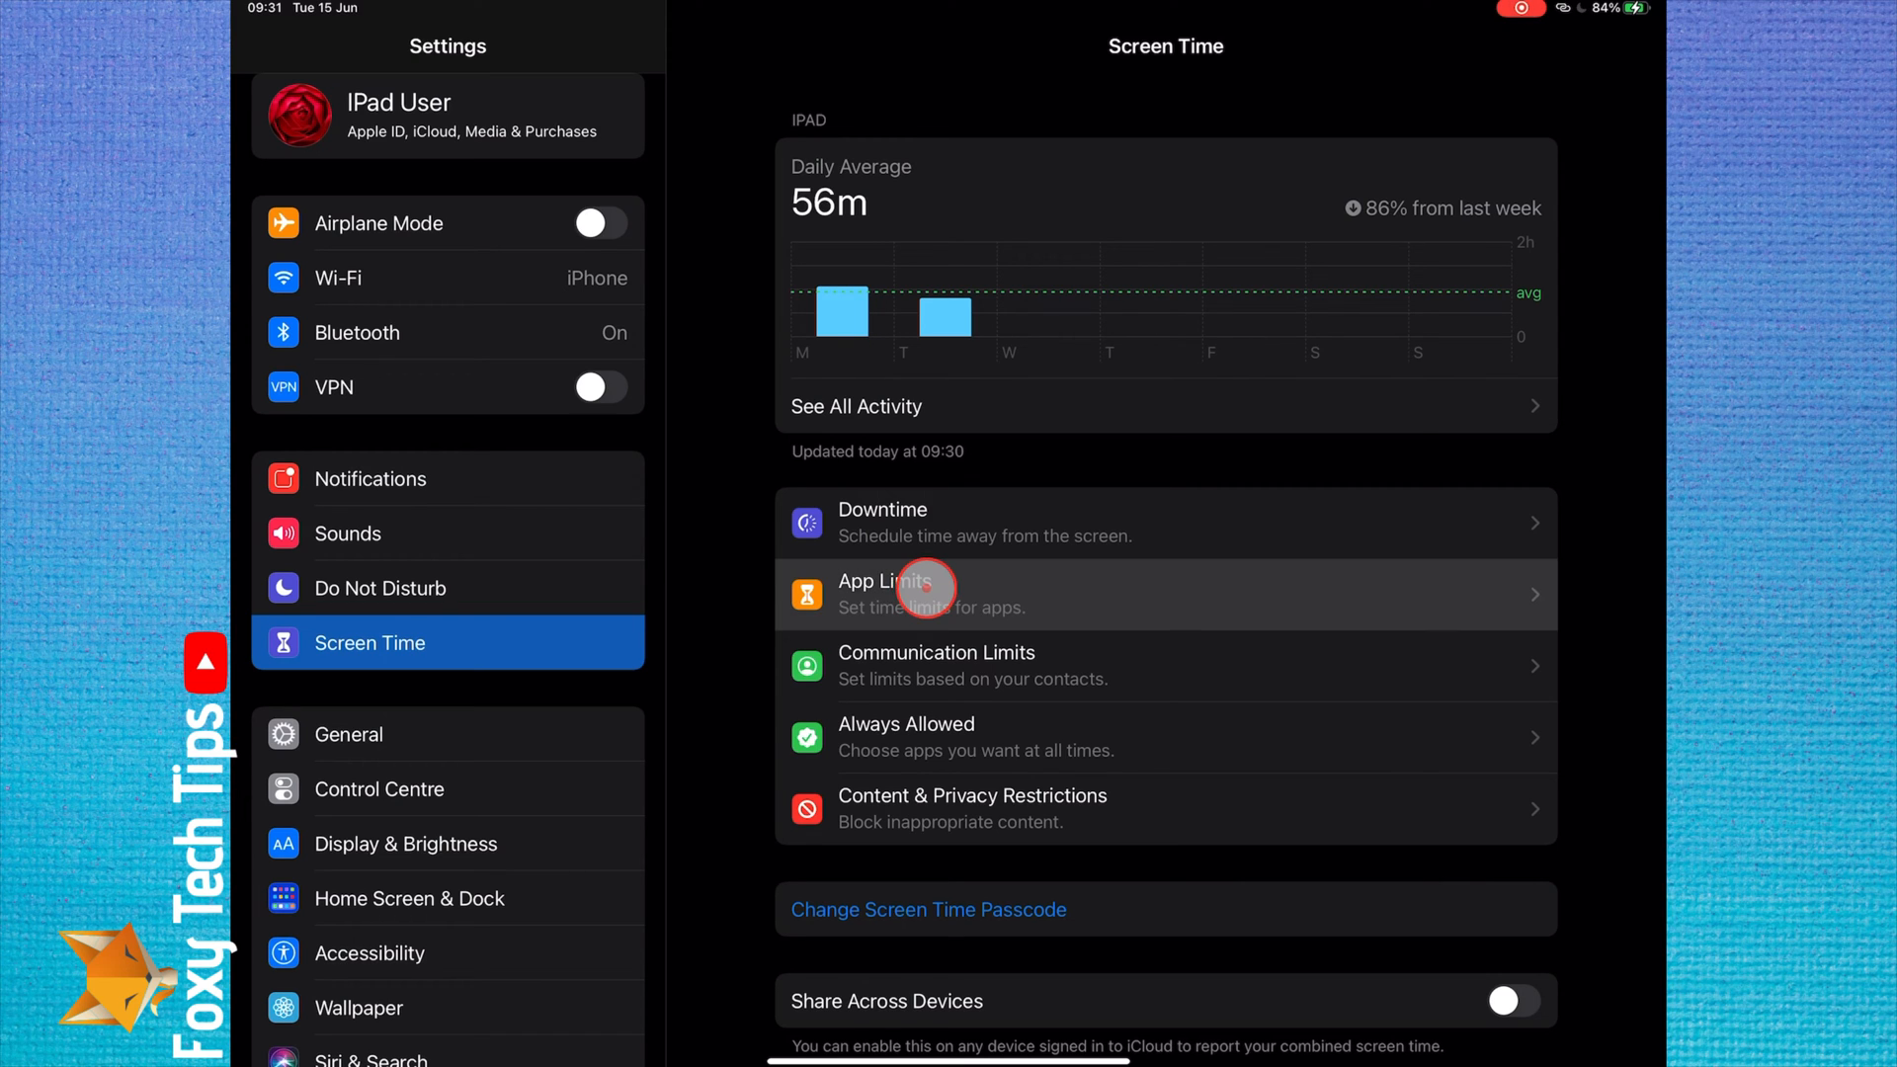
Add a new App Limit, search 'Sa', tick Safari and add it as the restricted app.
click(919, 595)
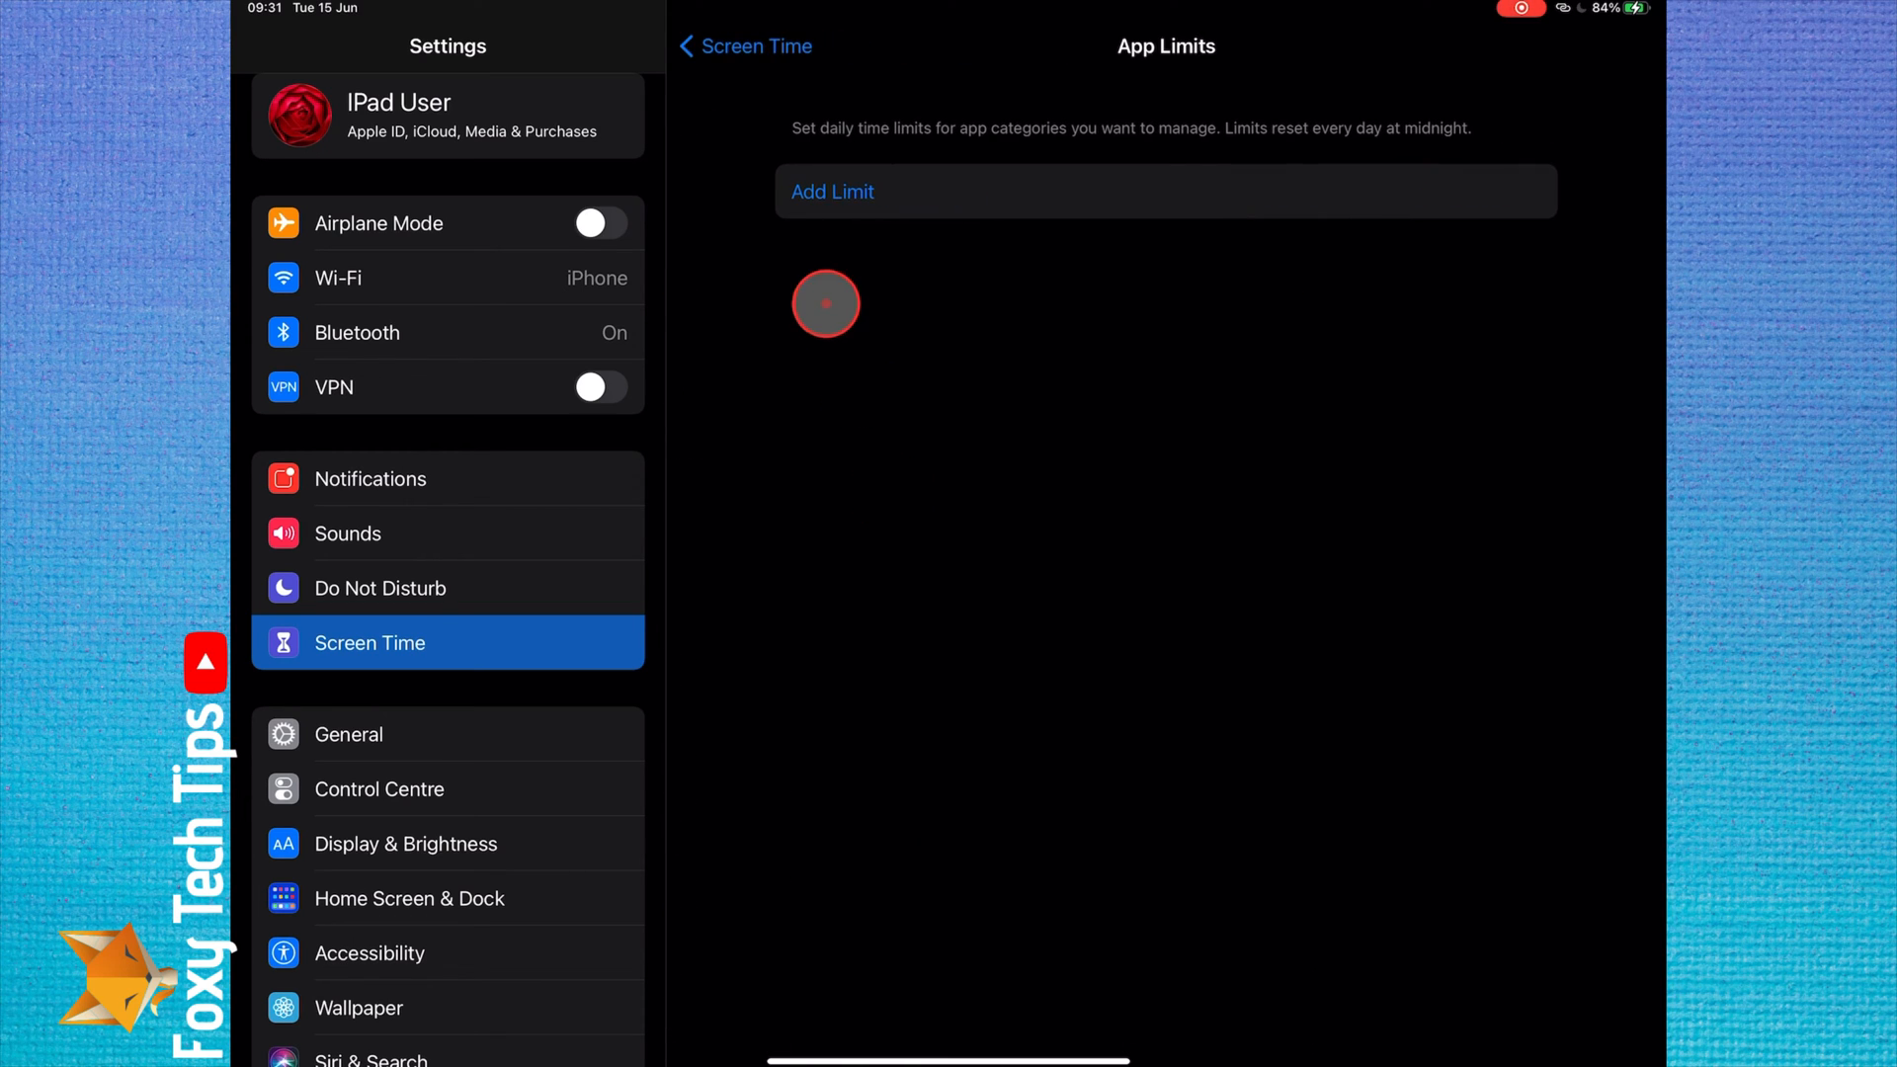
click(832, 192)
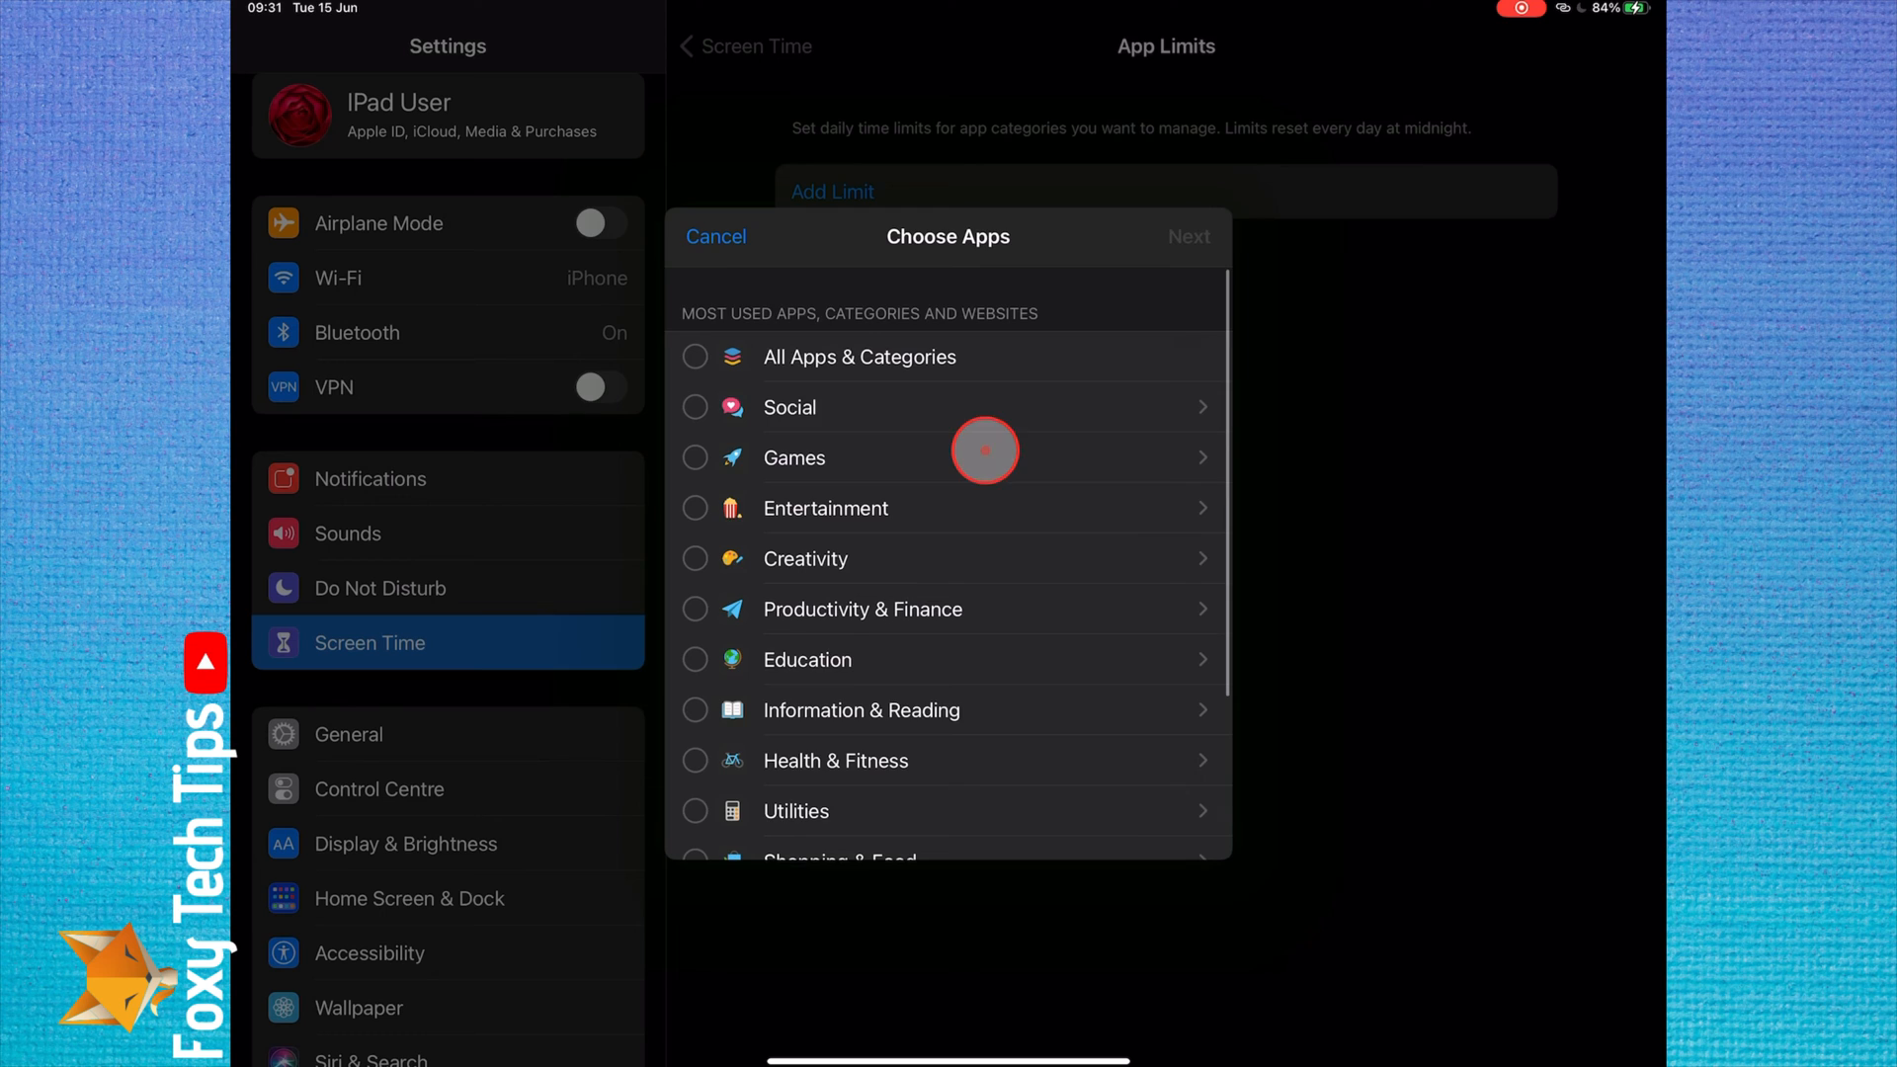
click(947, 289)
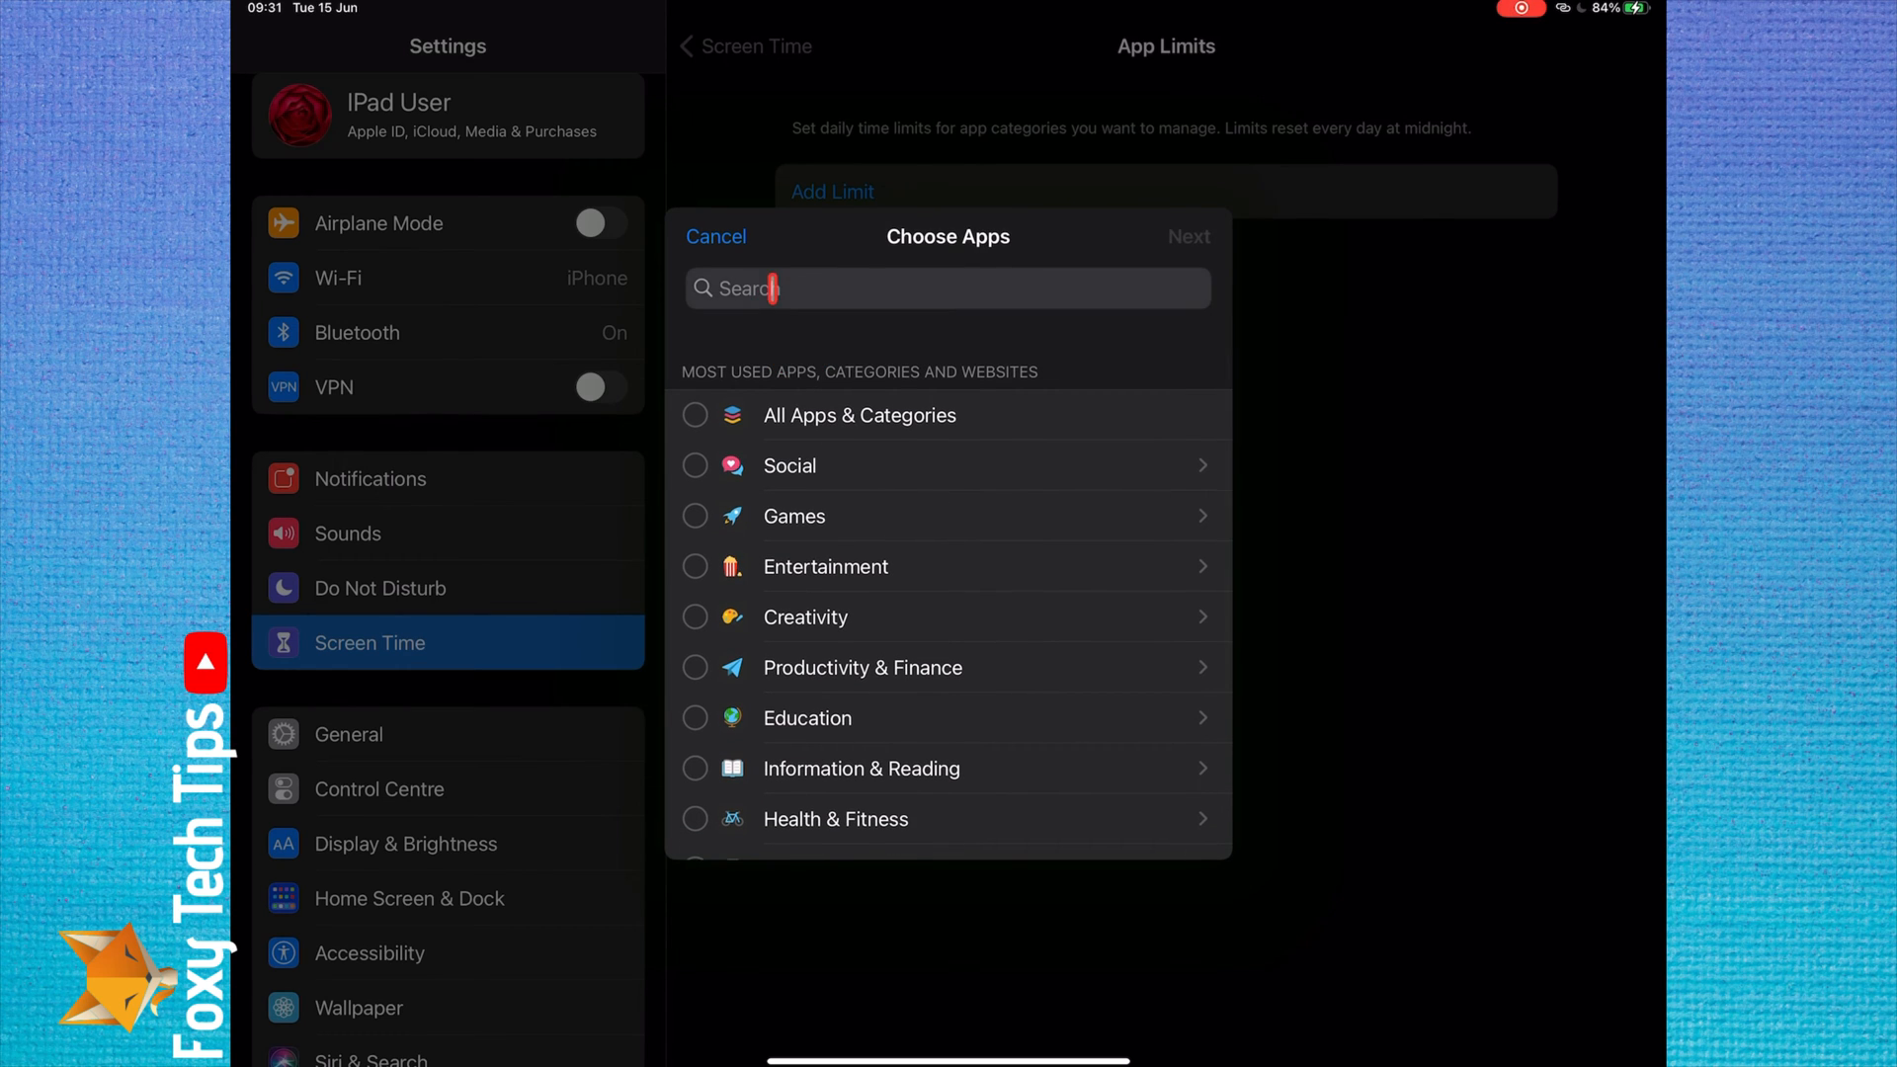
click(947, 288)
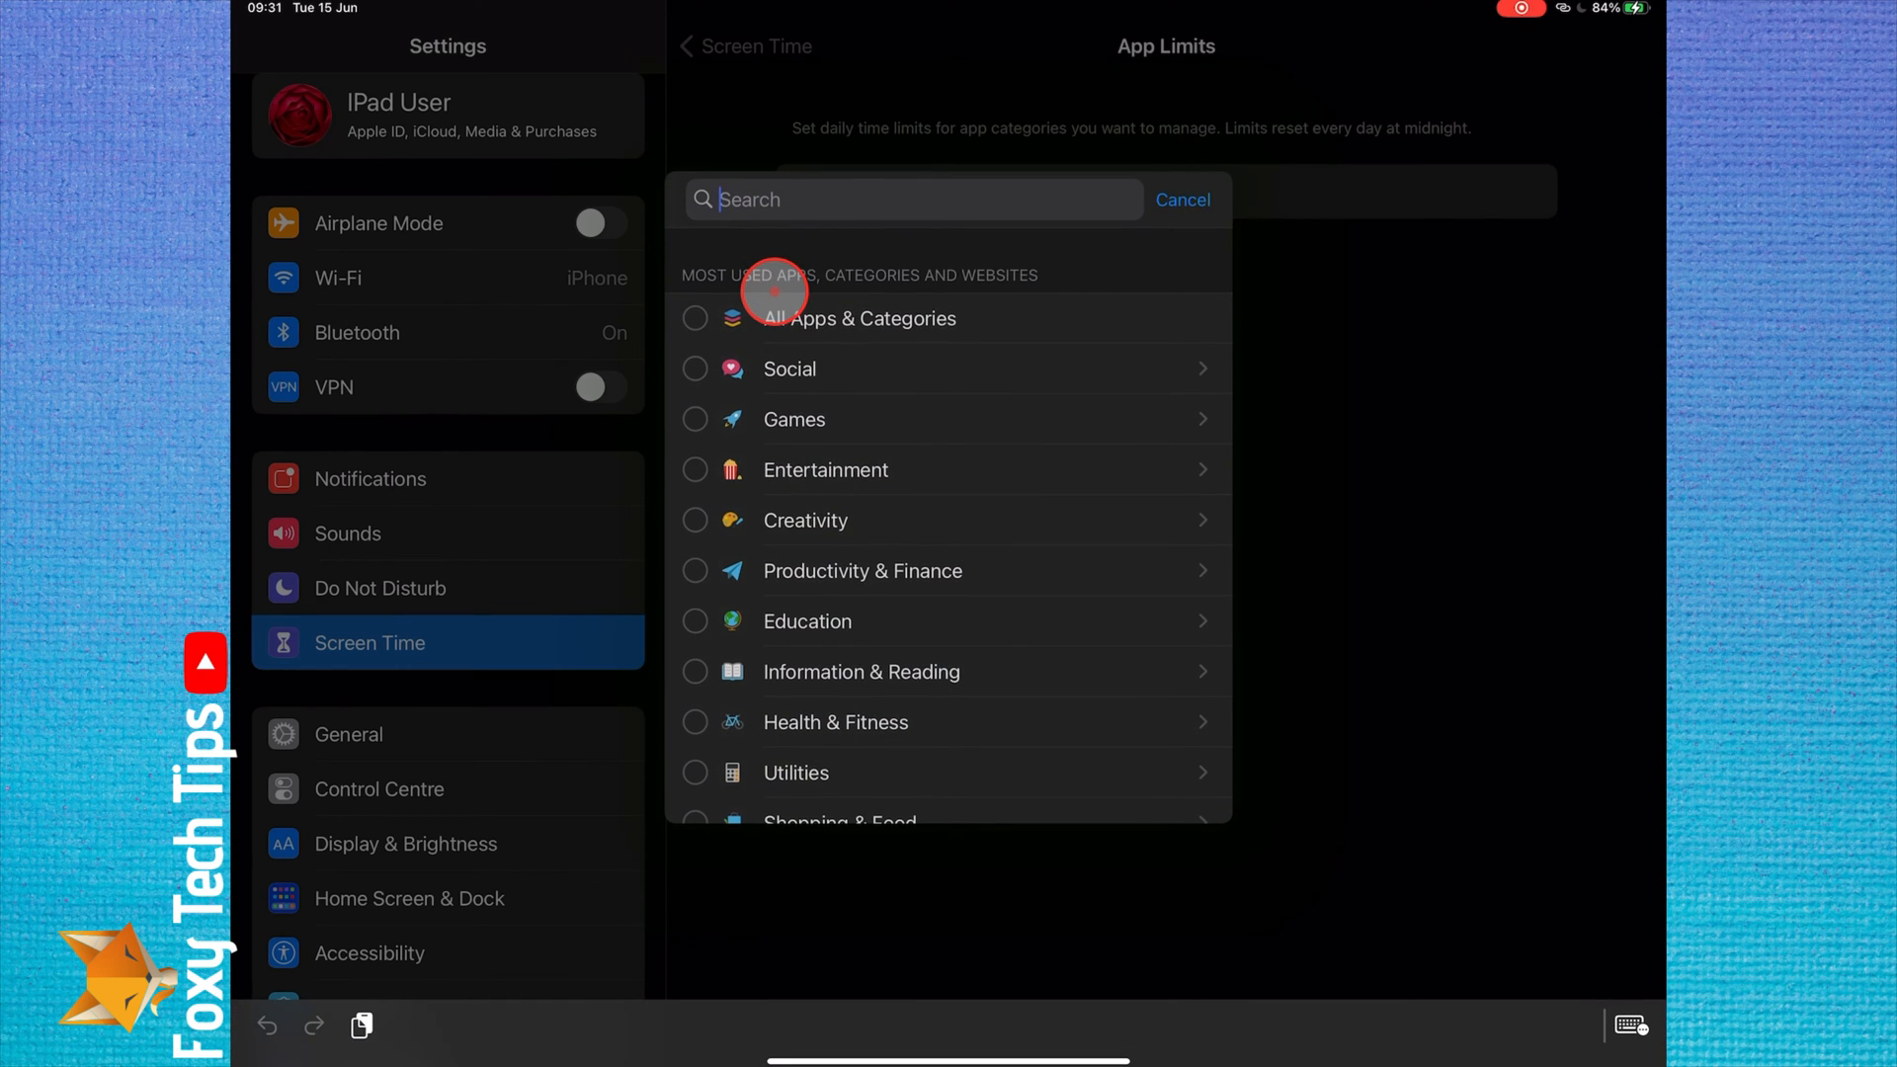
text(Safari)
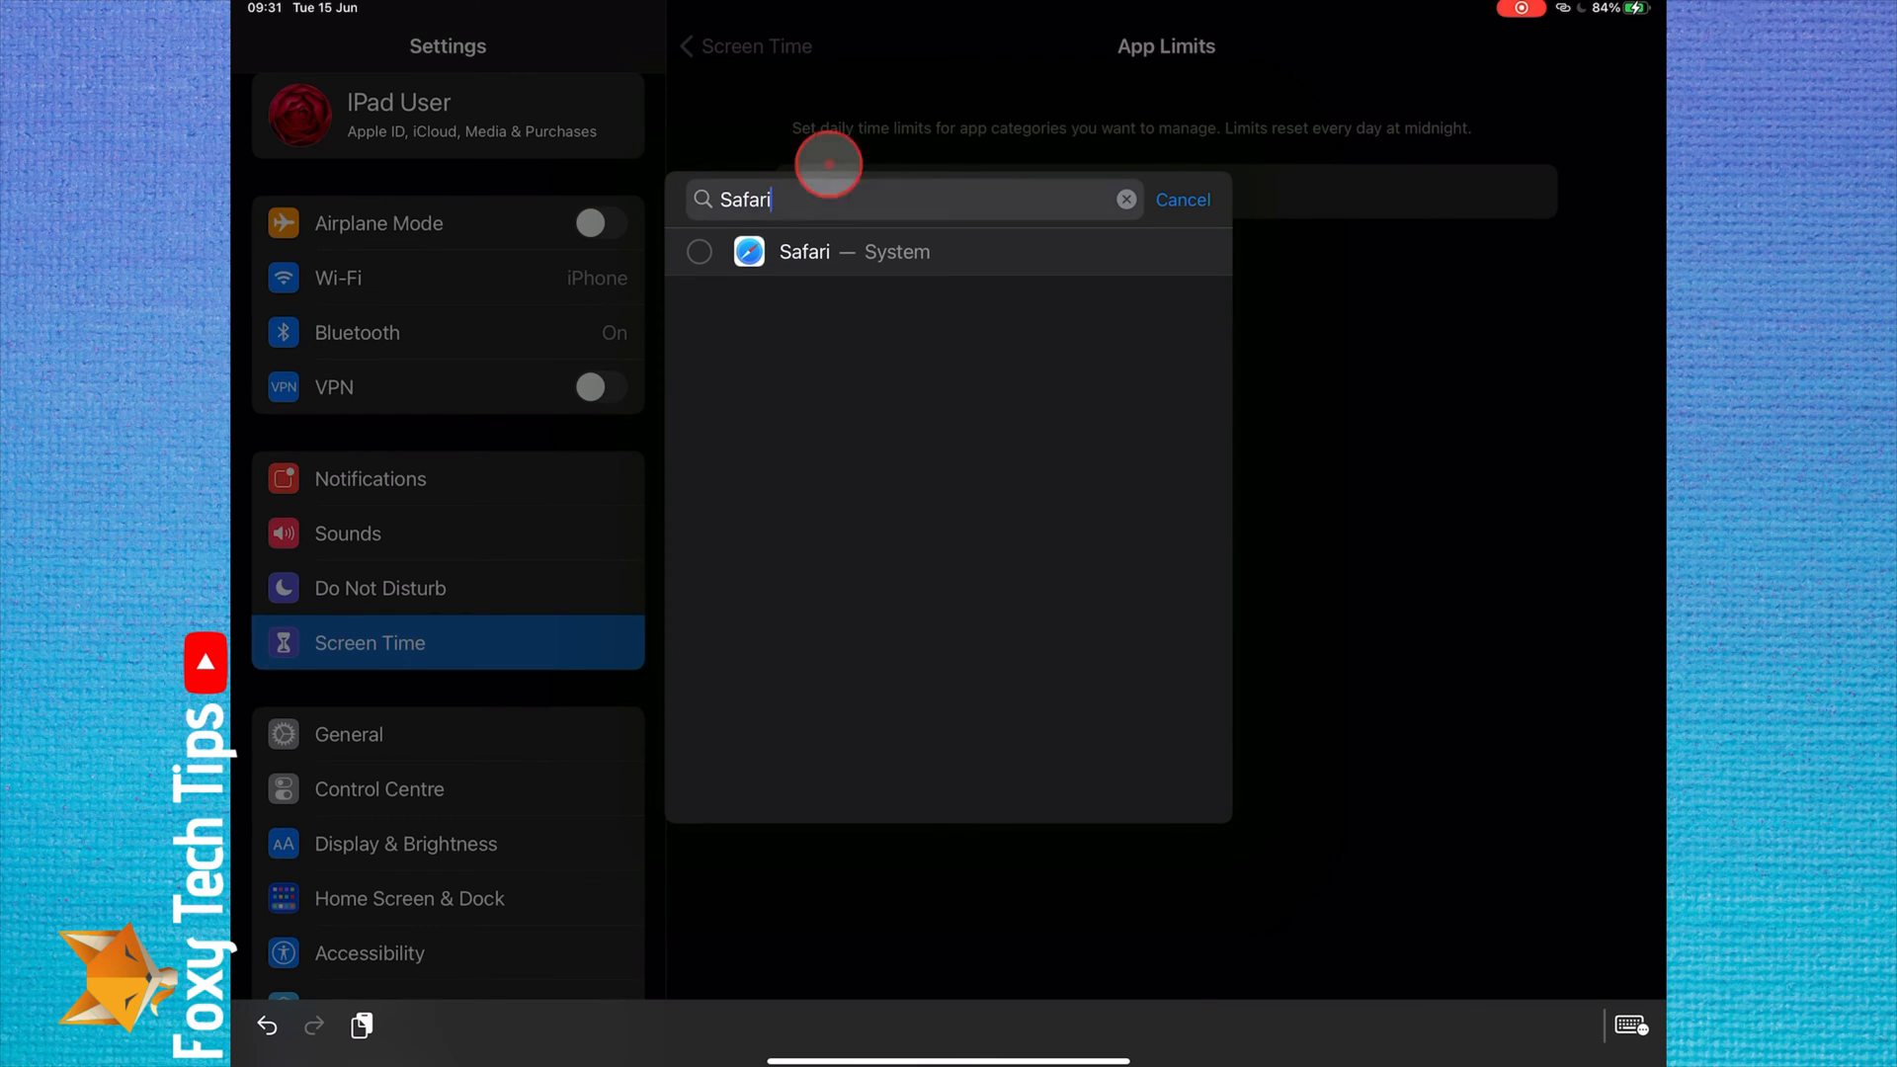
click(700, 251)
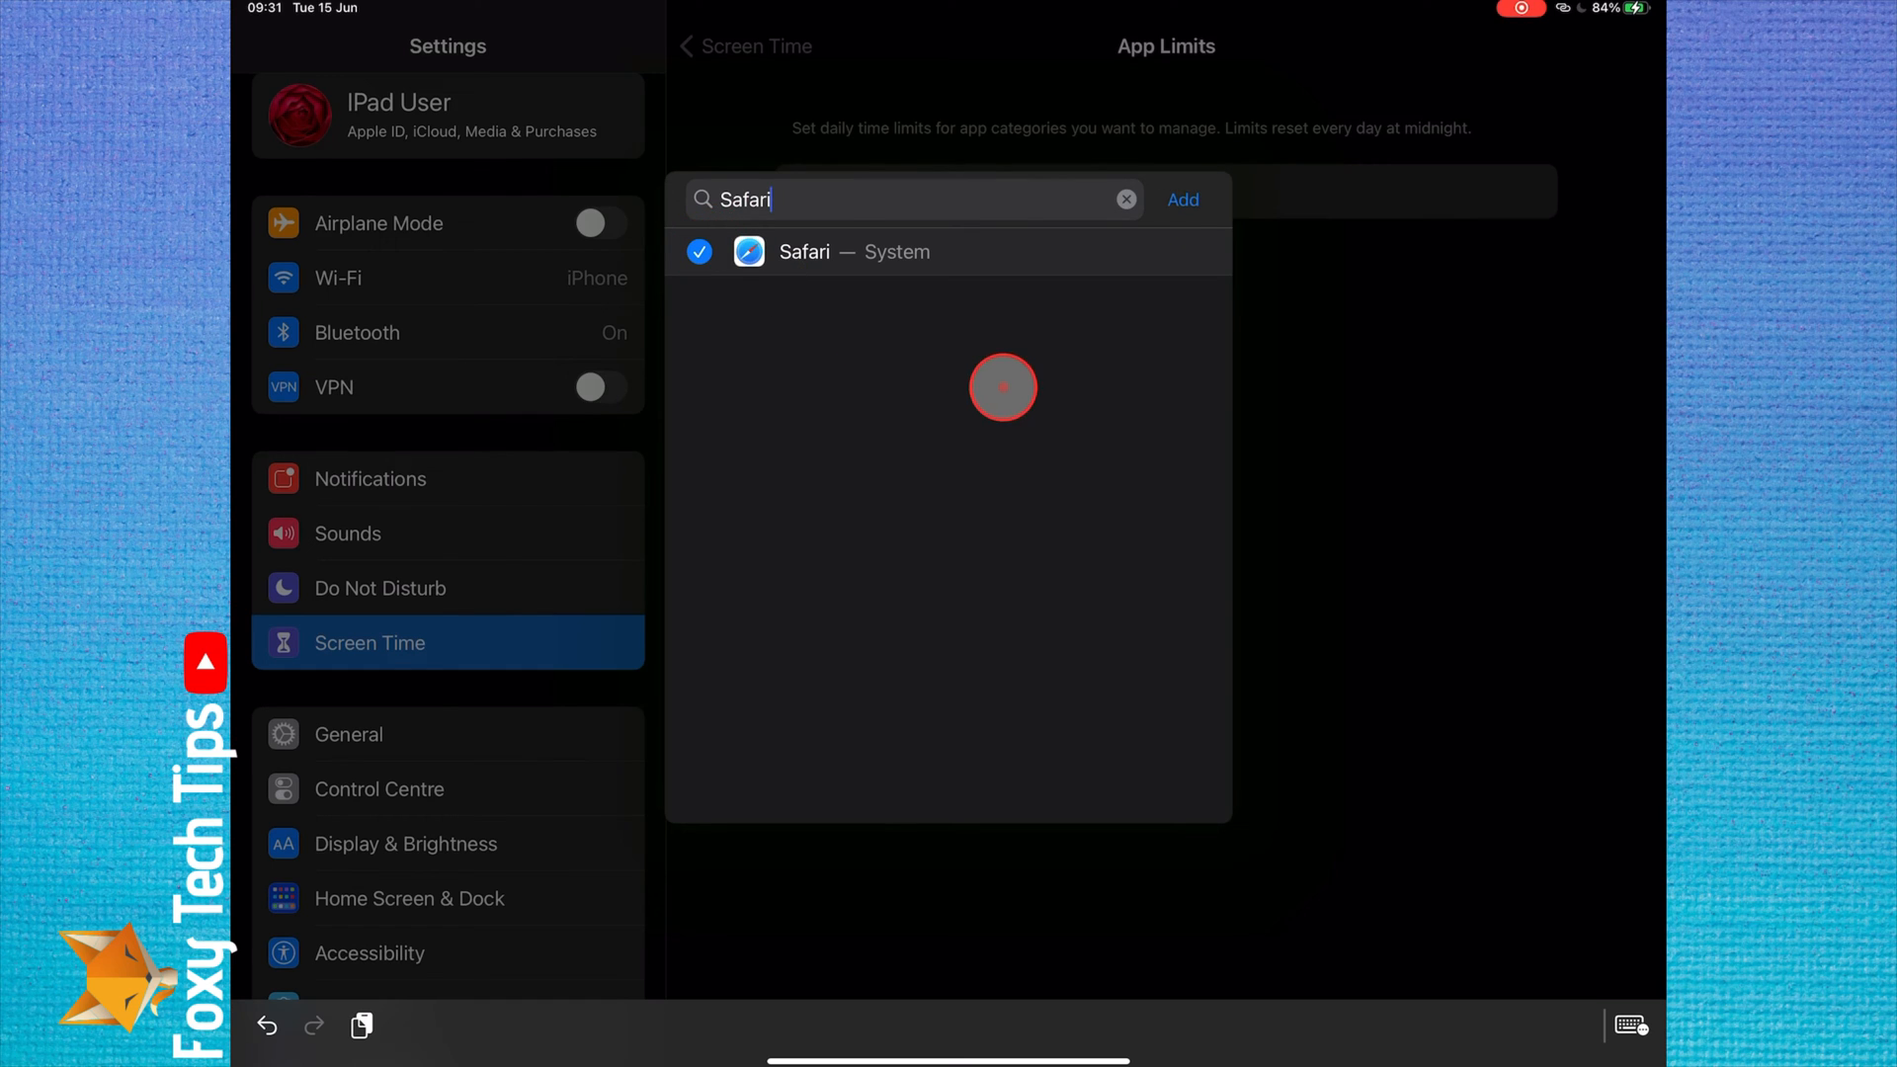
click(1182, 200)
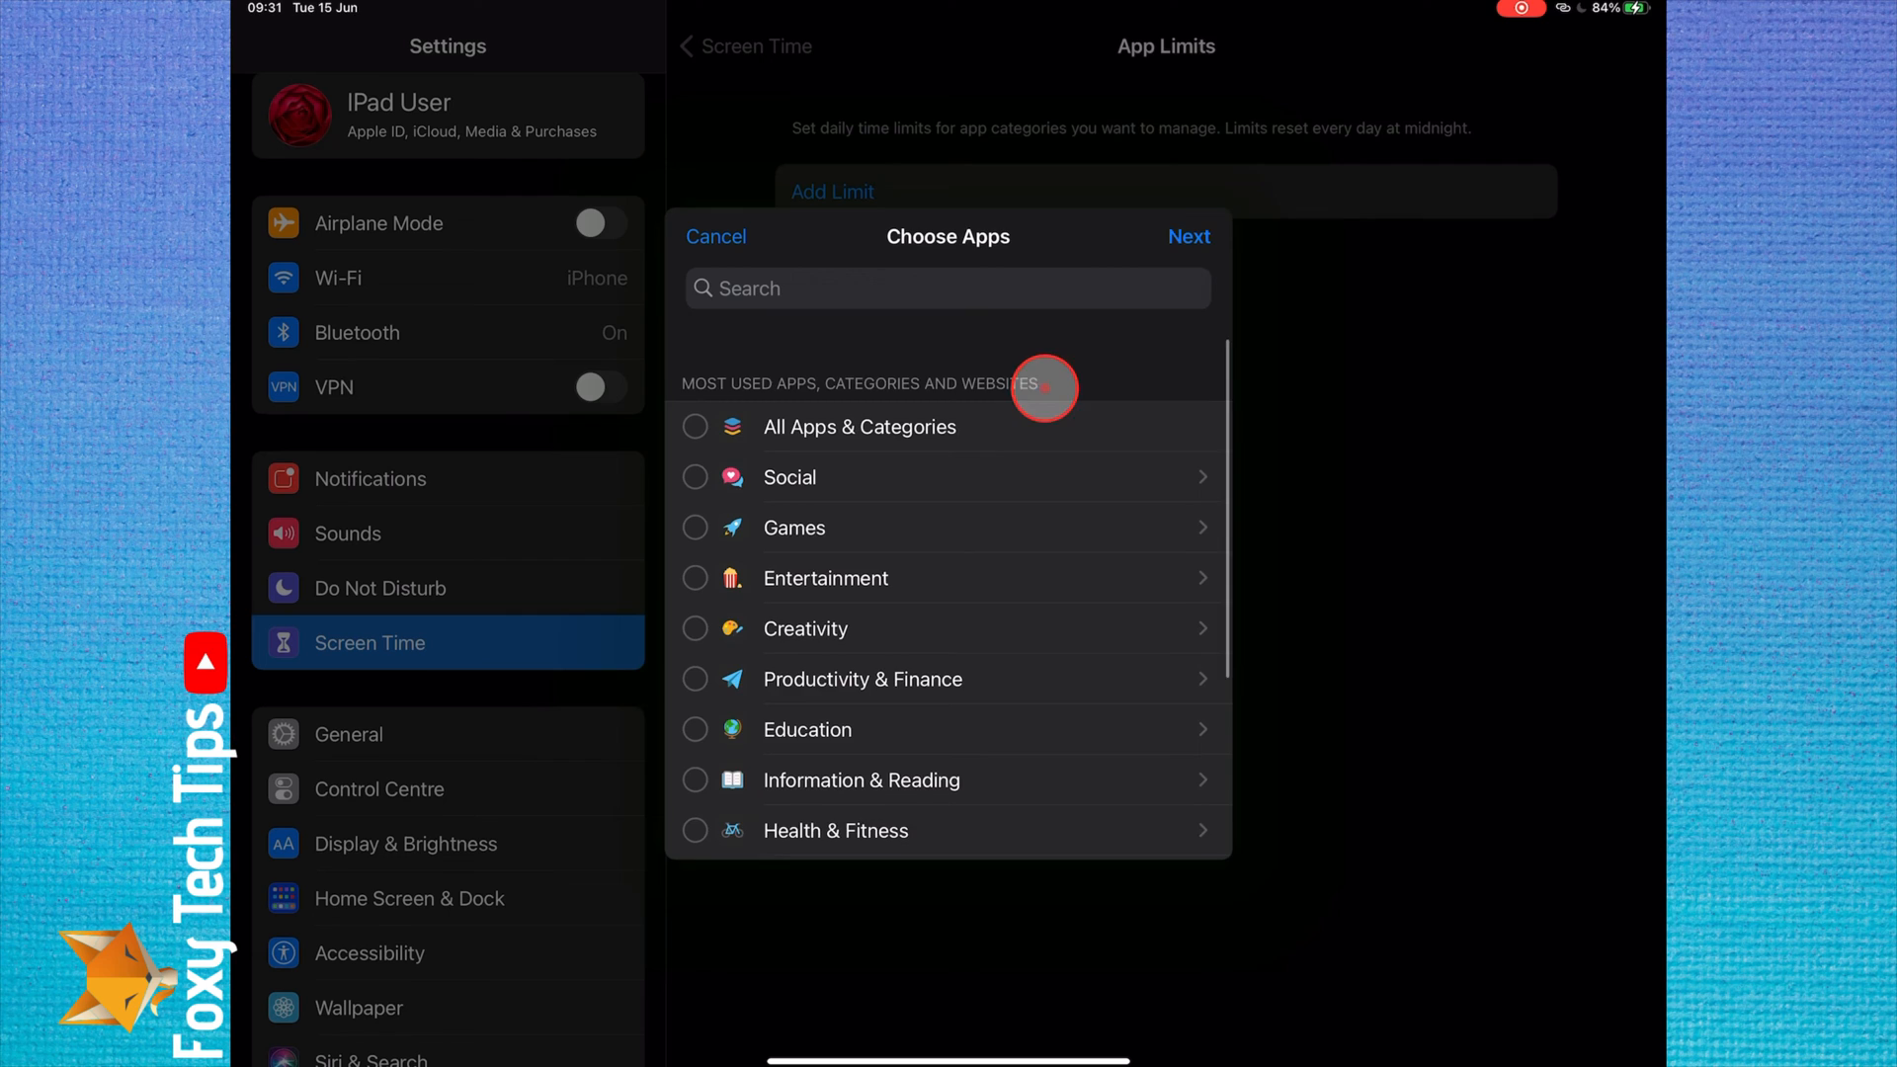
Save Safari's limit at 0 hours 1 min every day, then go back to the home screen.
click(1188, 235)
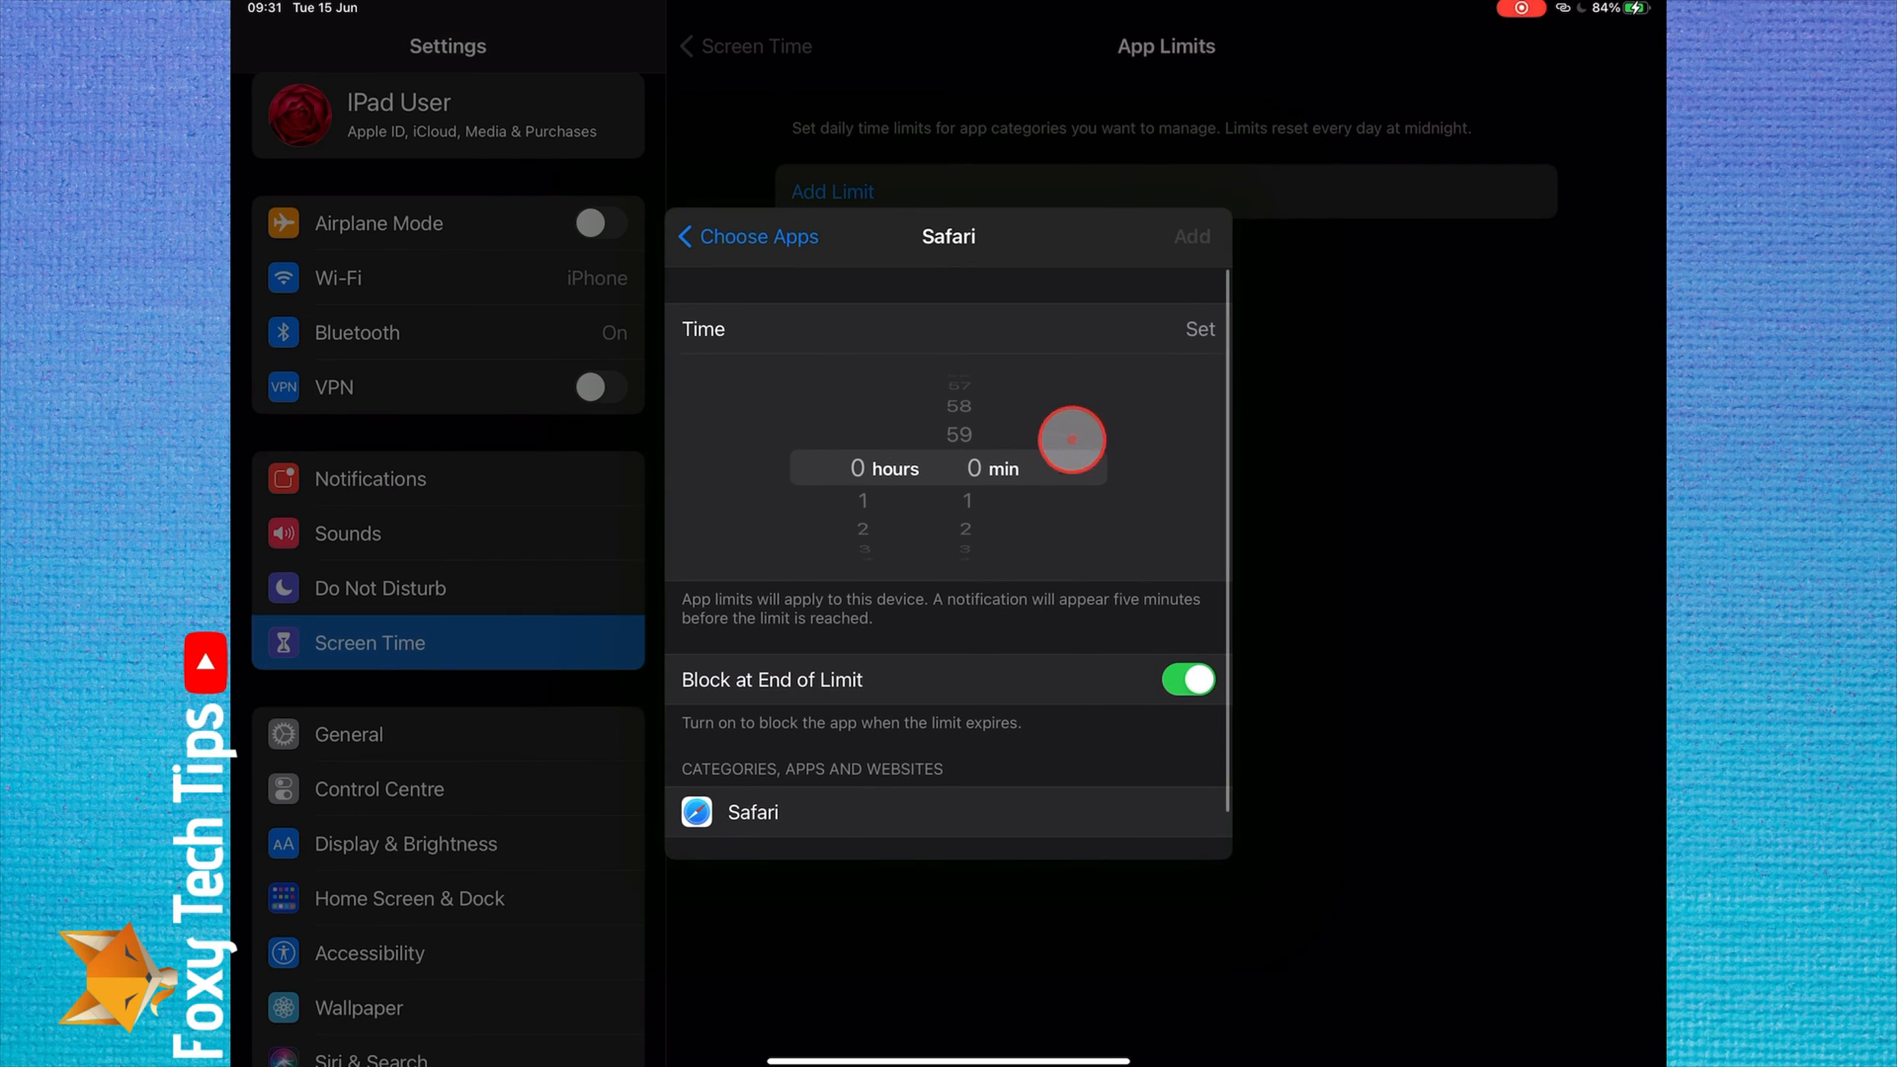
mouse_move(901, 465)
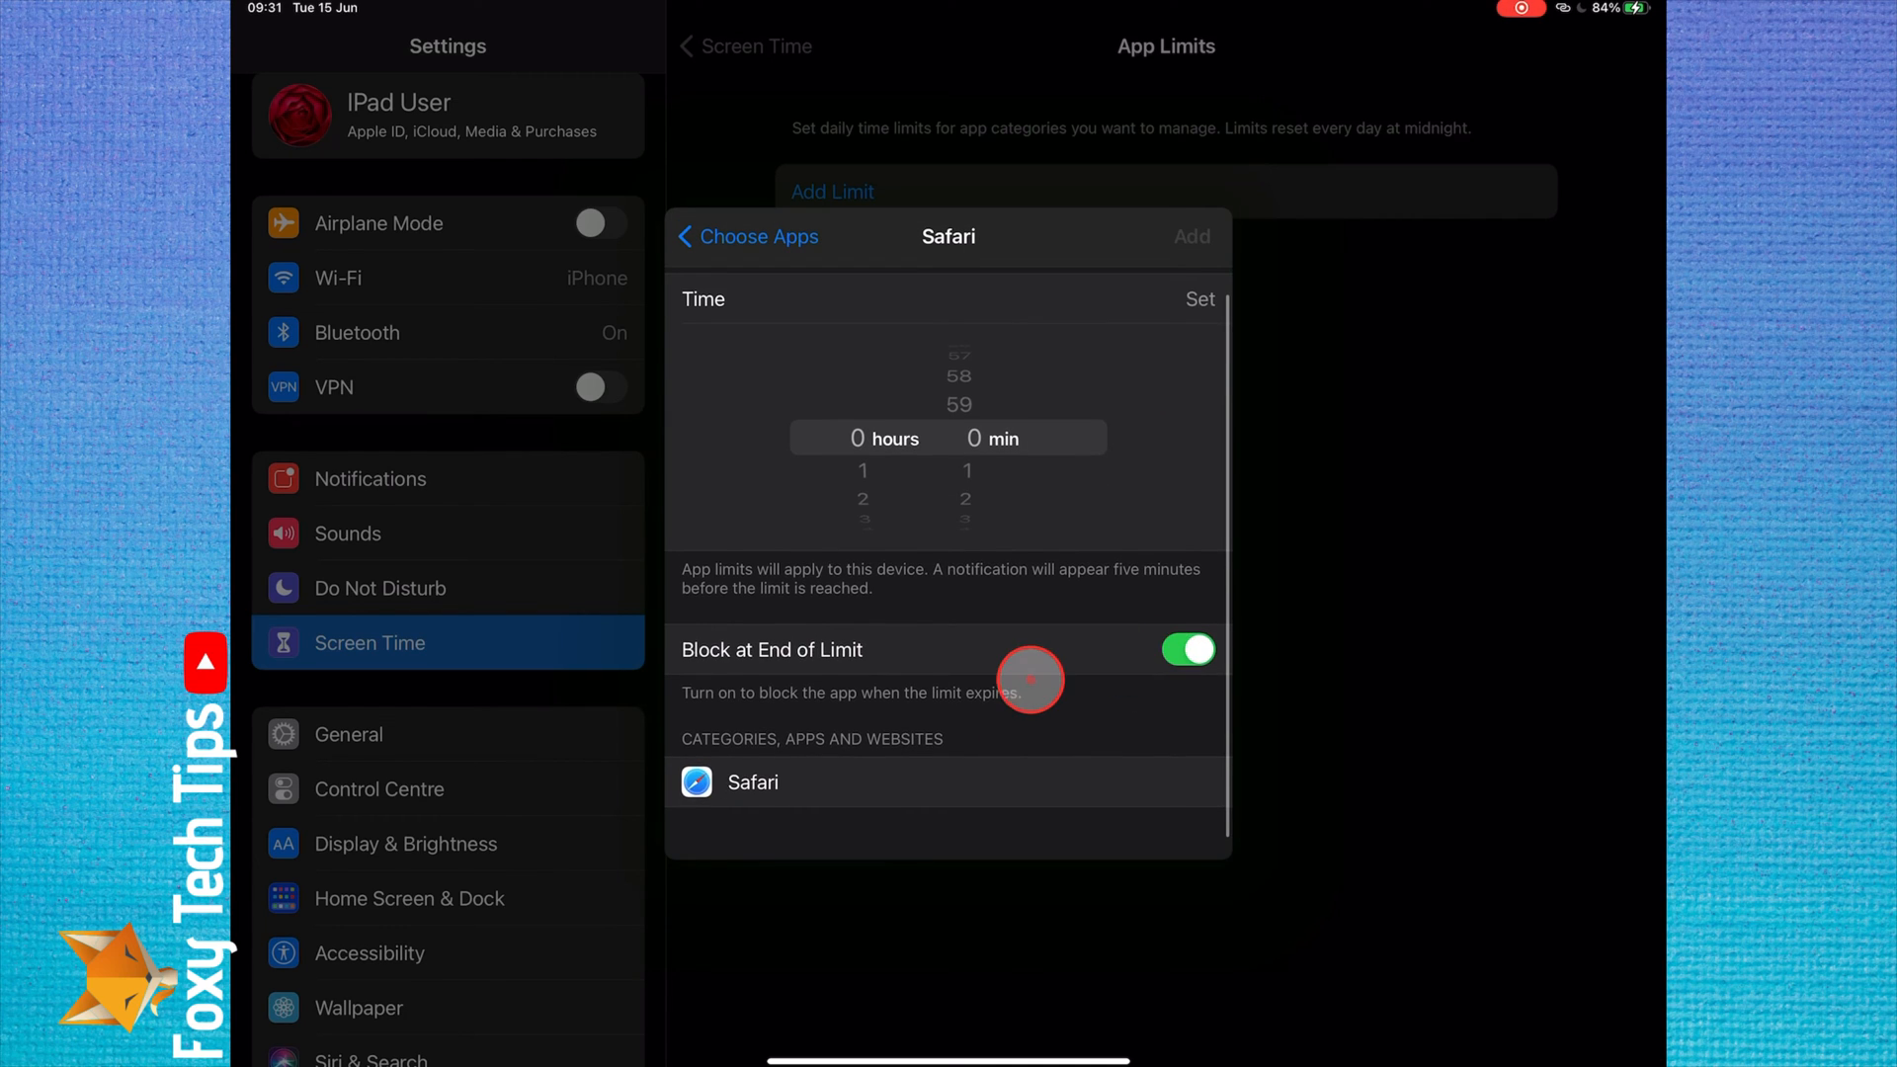
click(1197, 298)
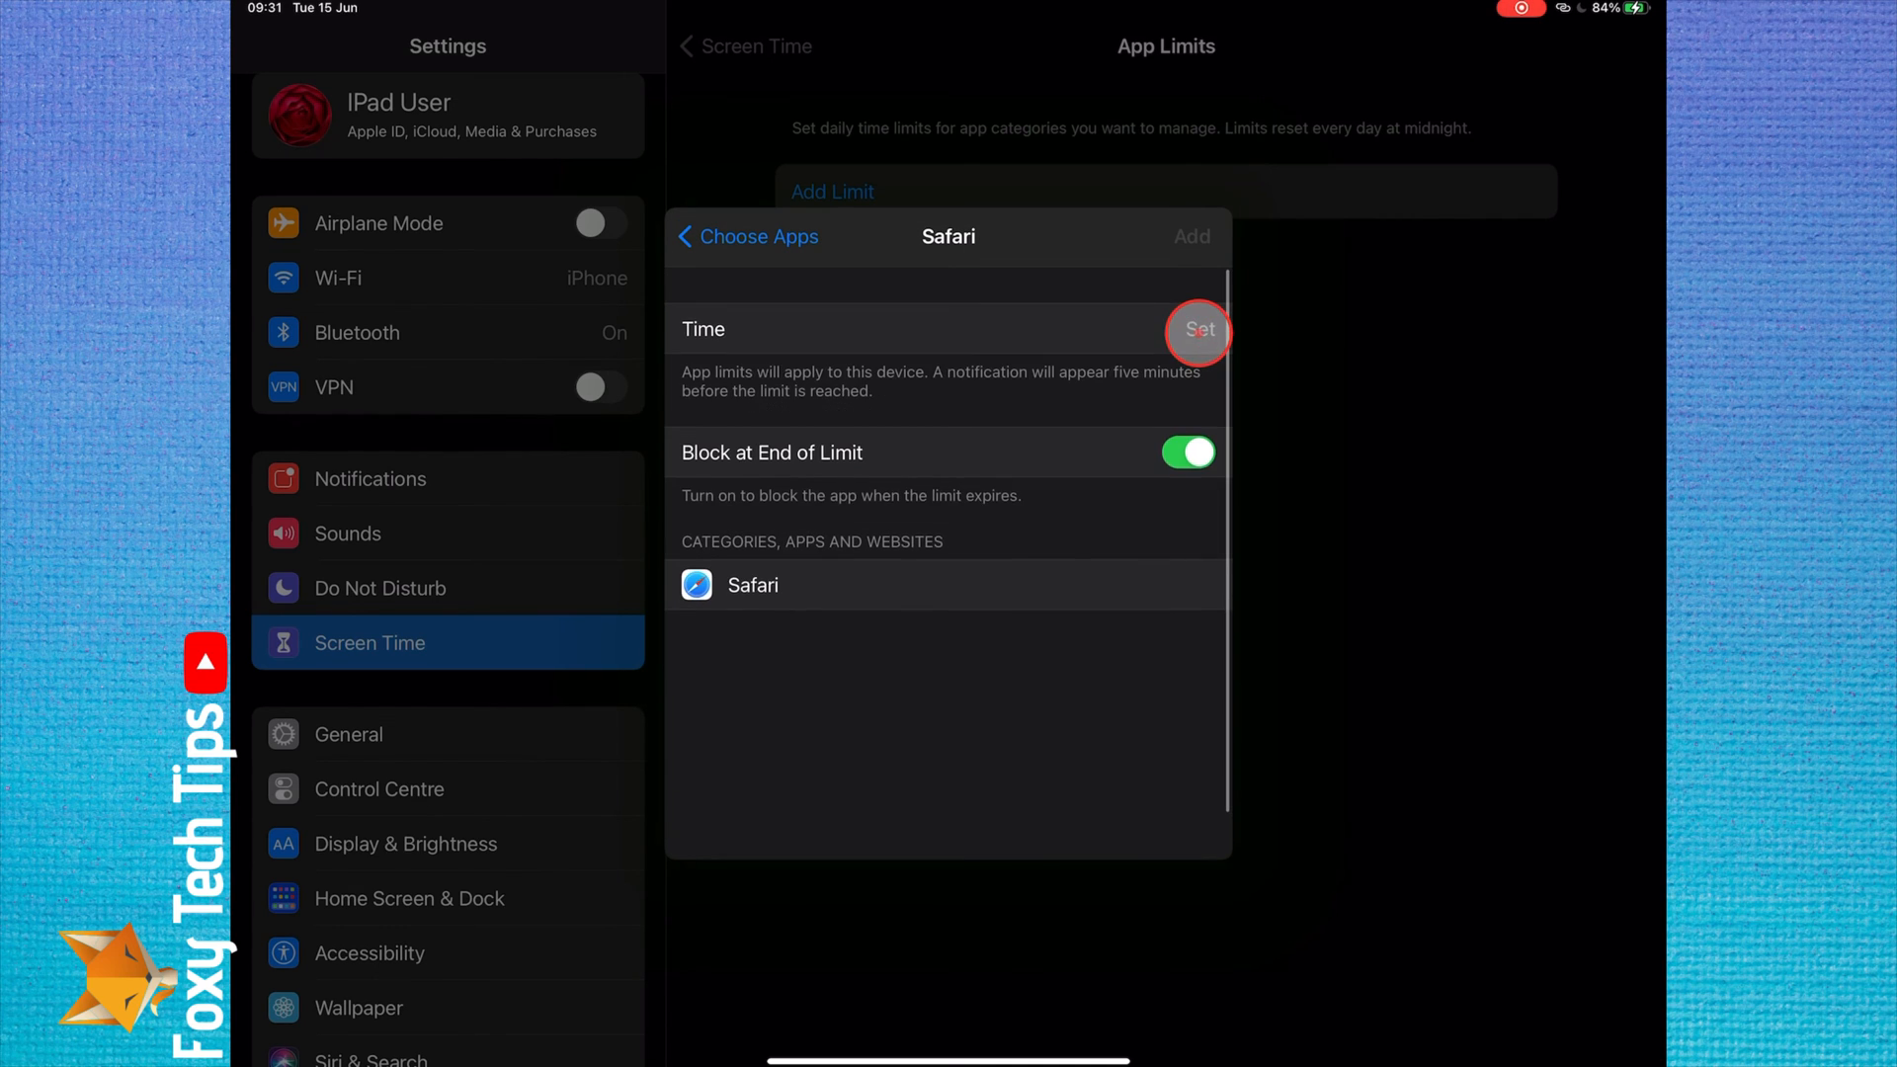
click(1199, 330)
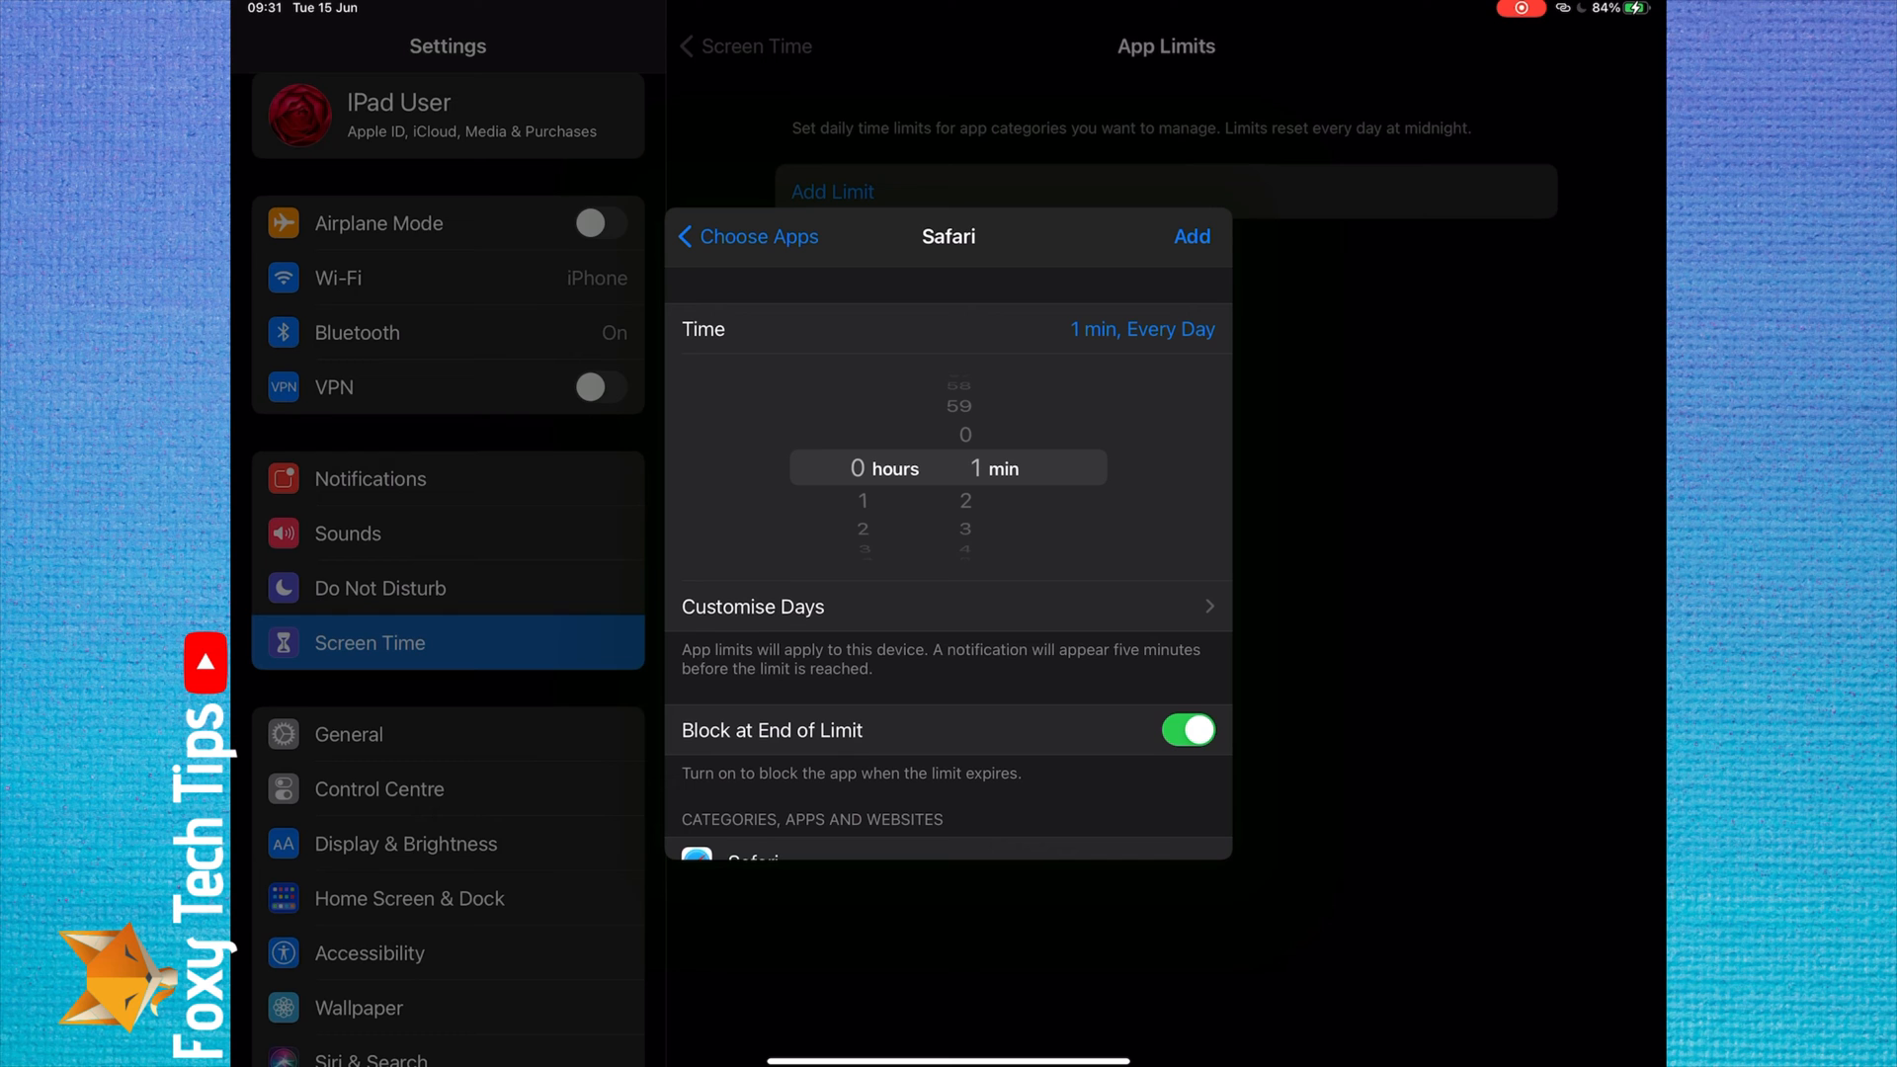
click(1189, 235)
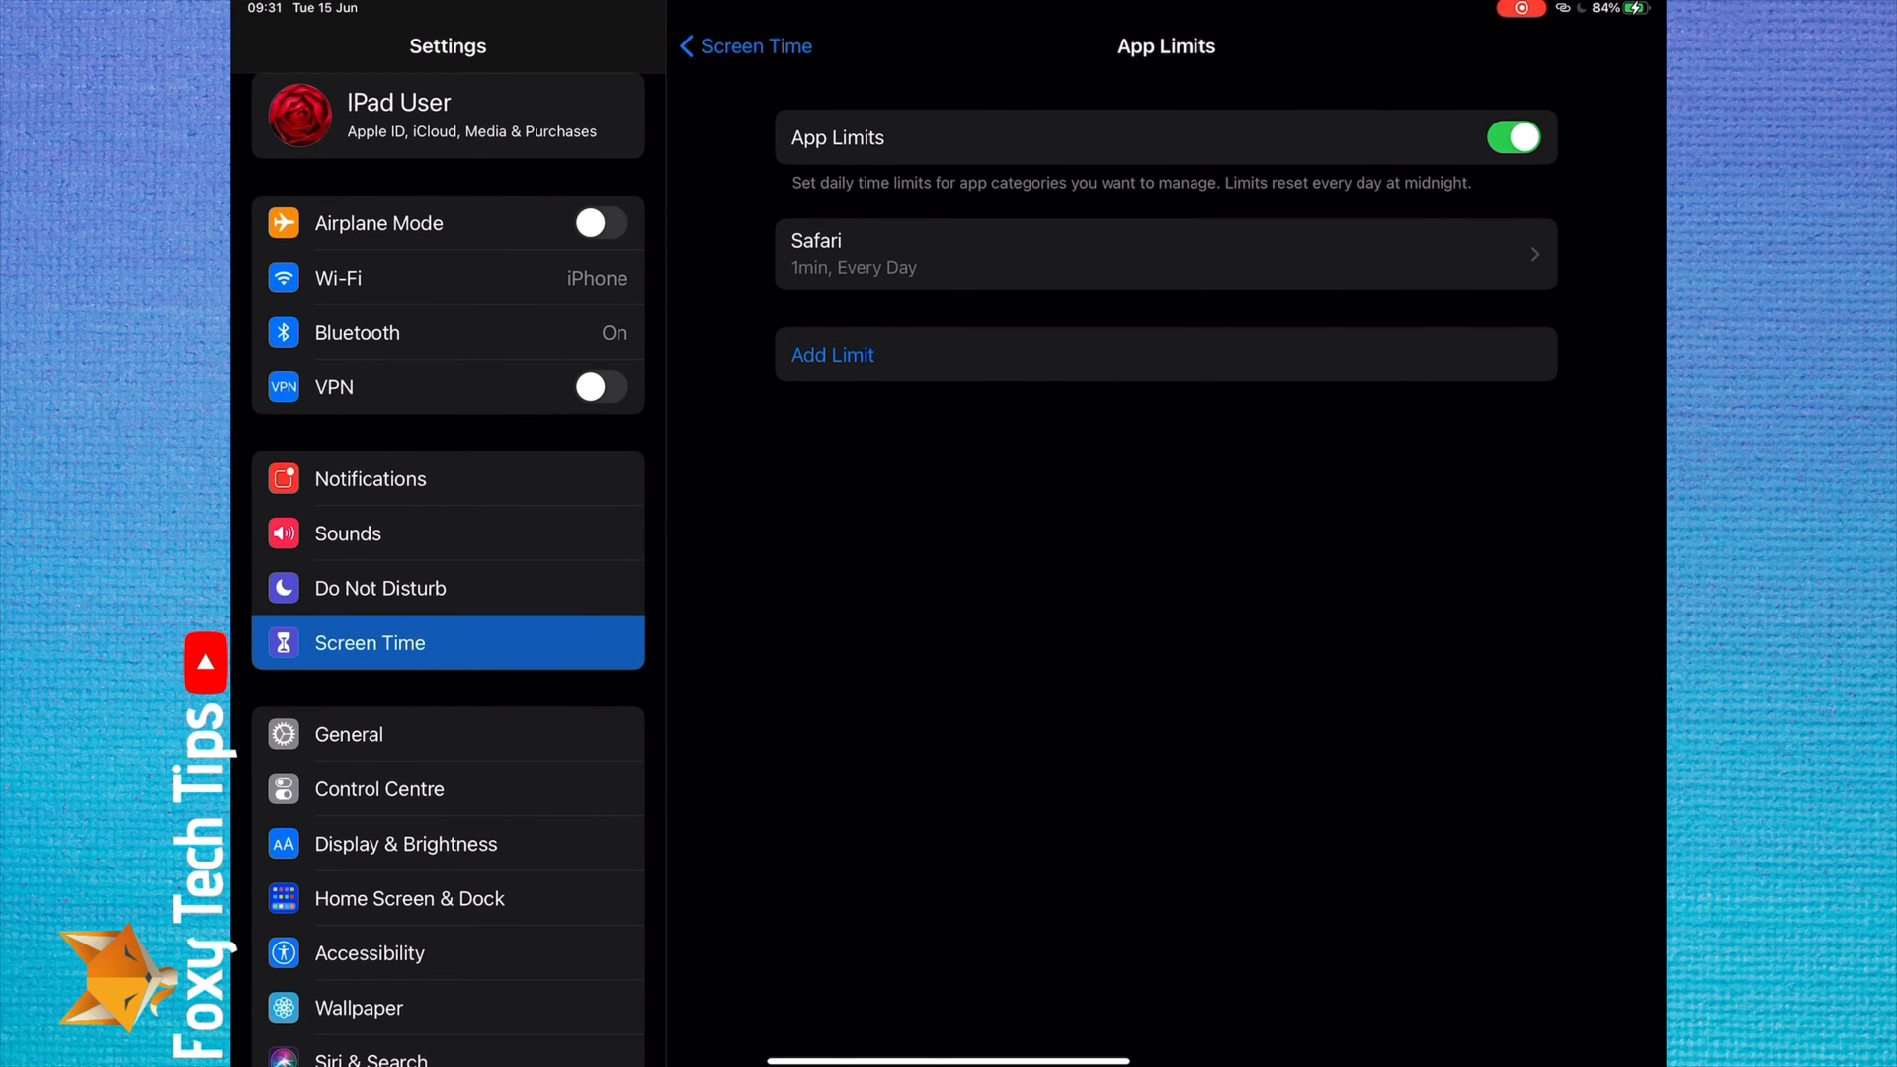
key(home)
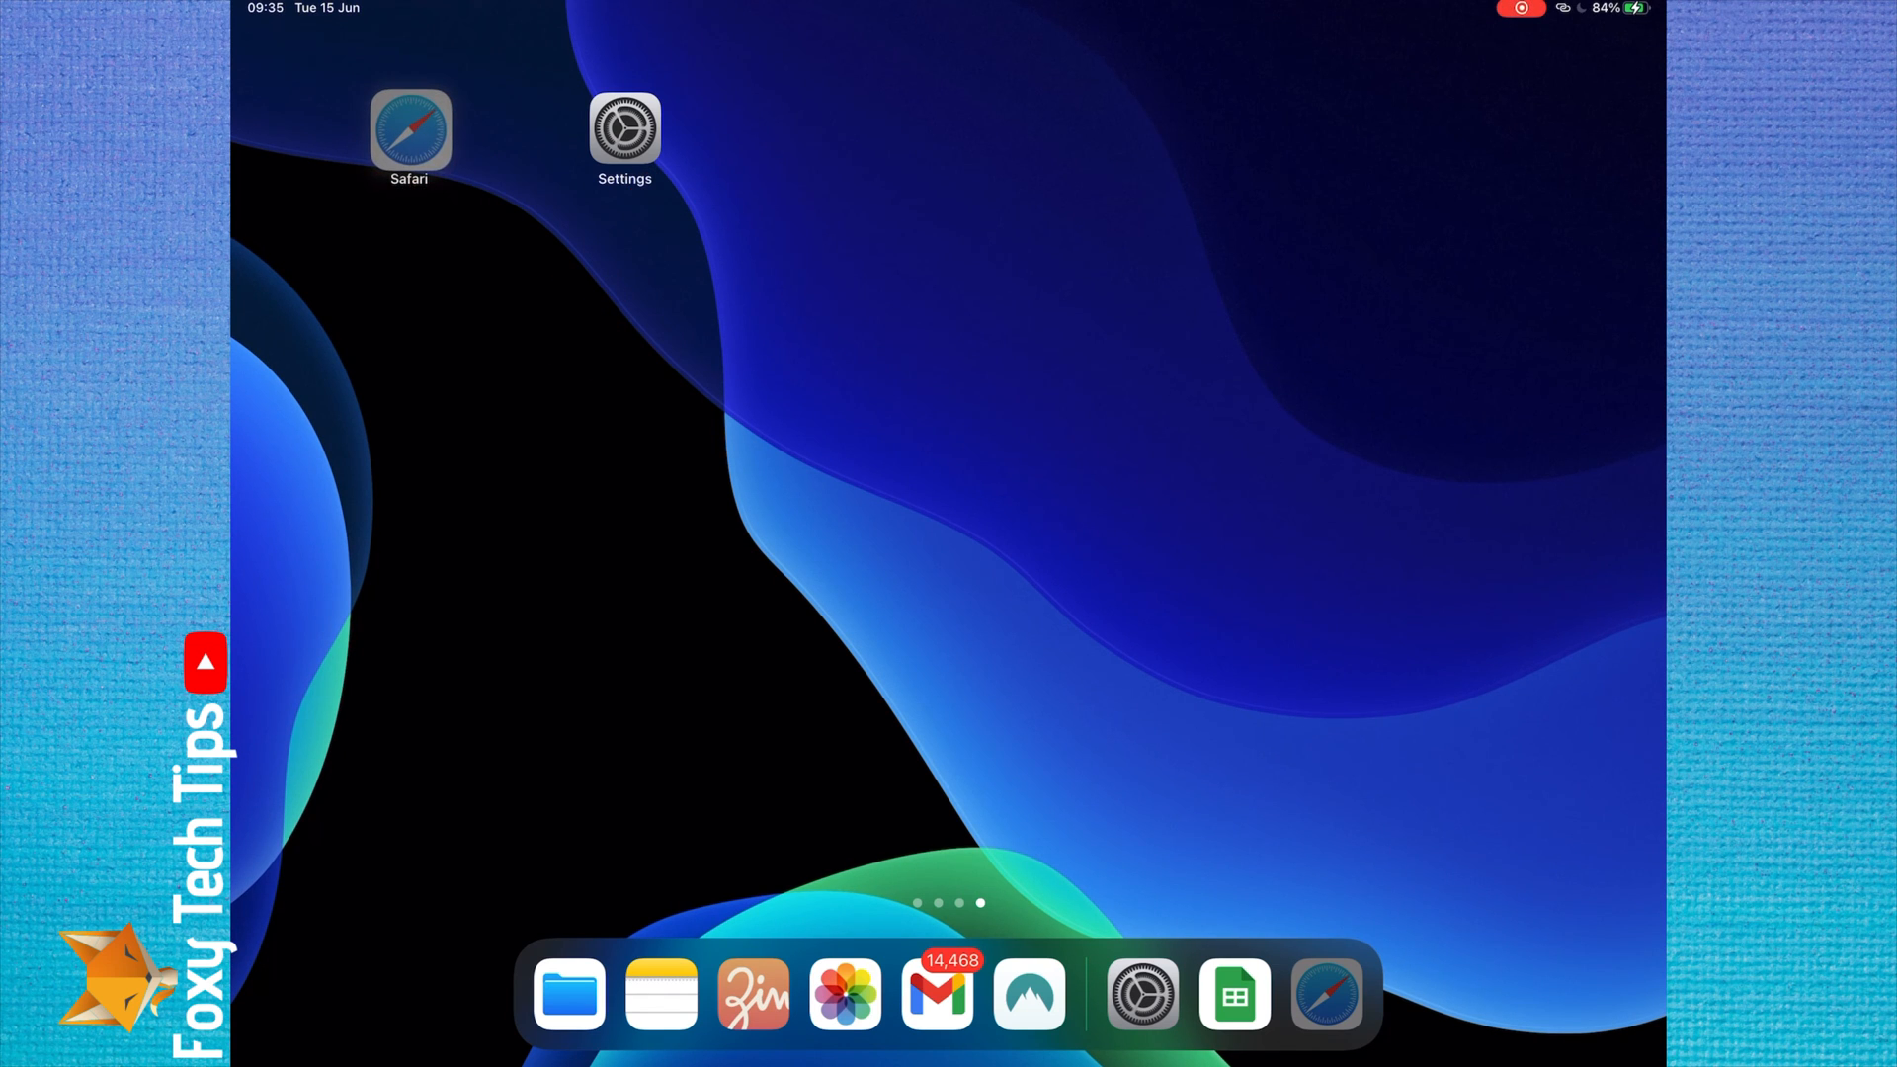
Launch Safari to the Time Limit screen, request more time via passcode, then cancel without approving.
click(409, 130)
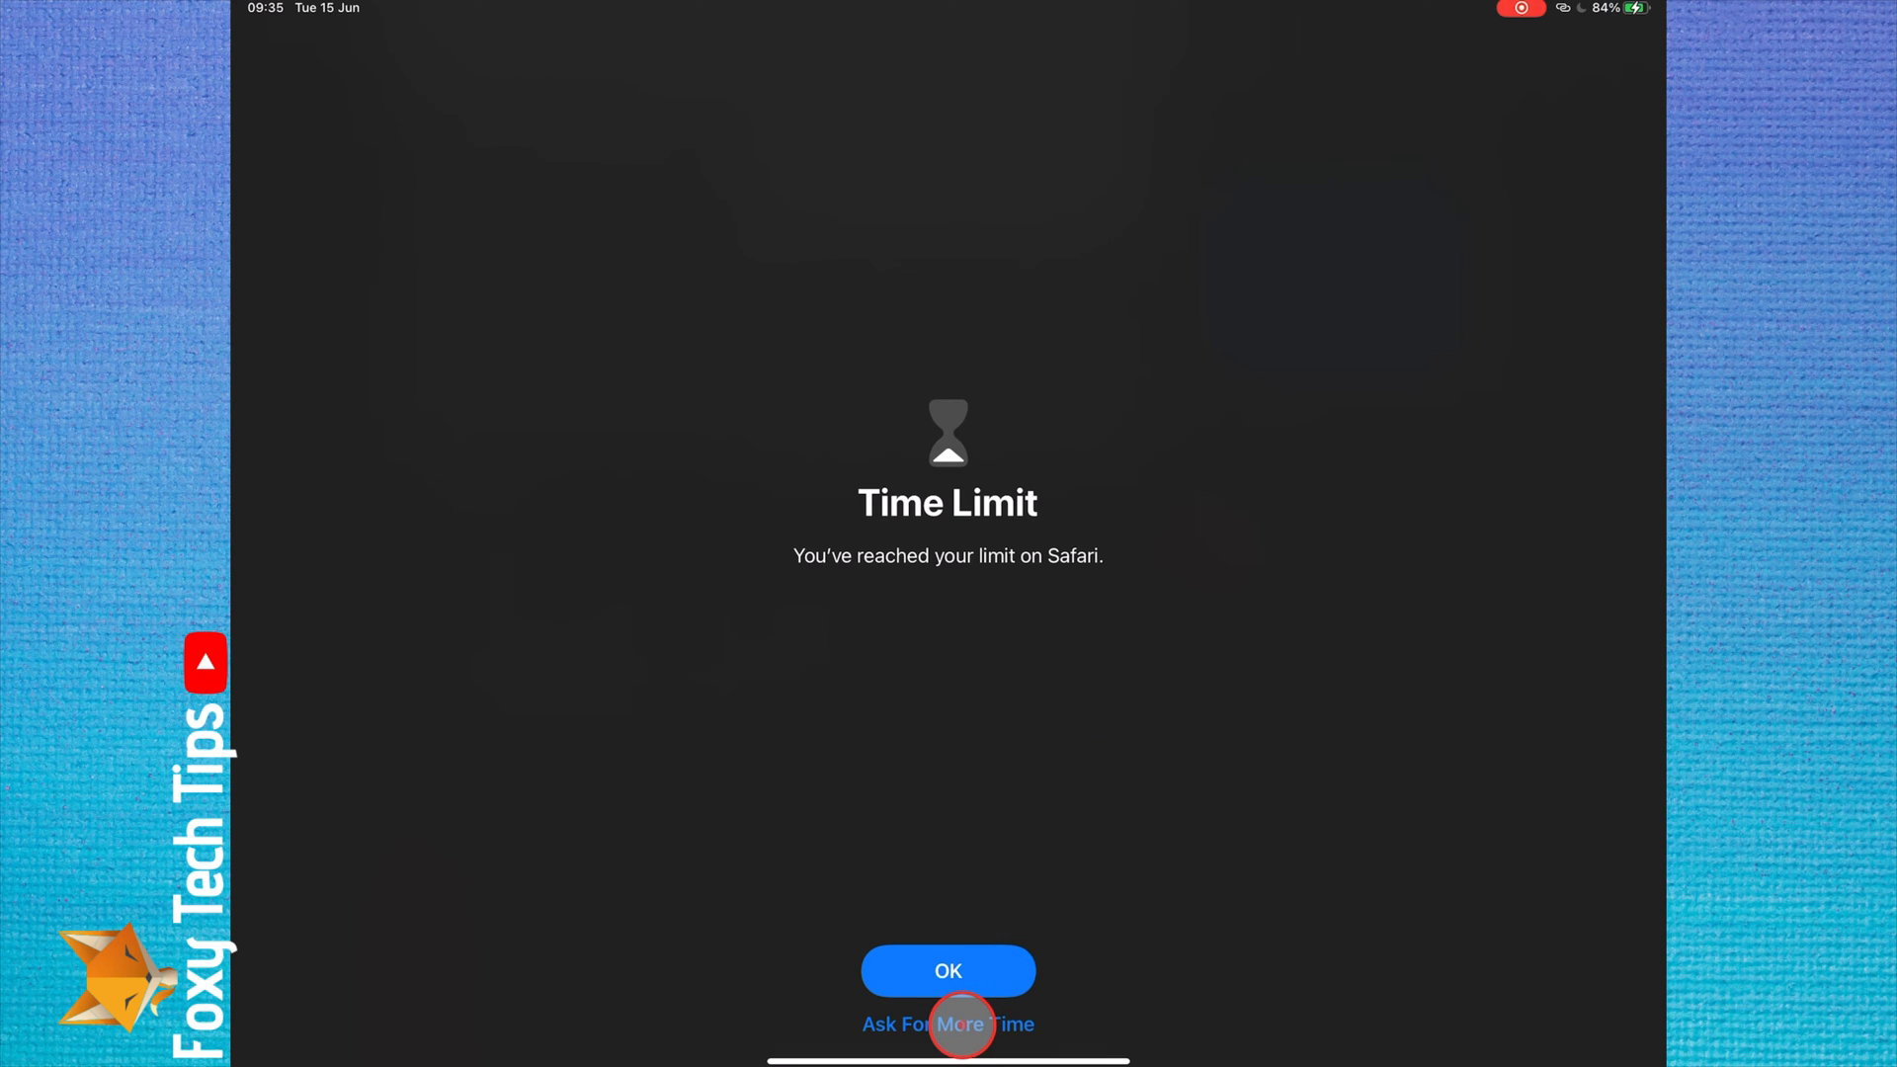
click(948, 1024)
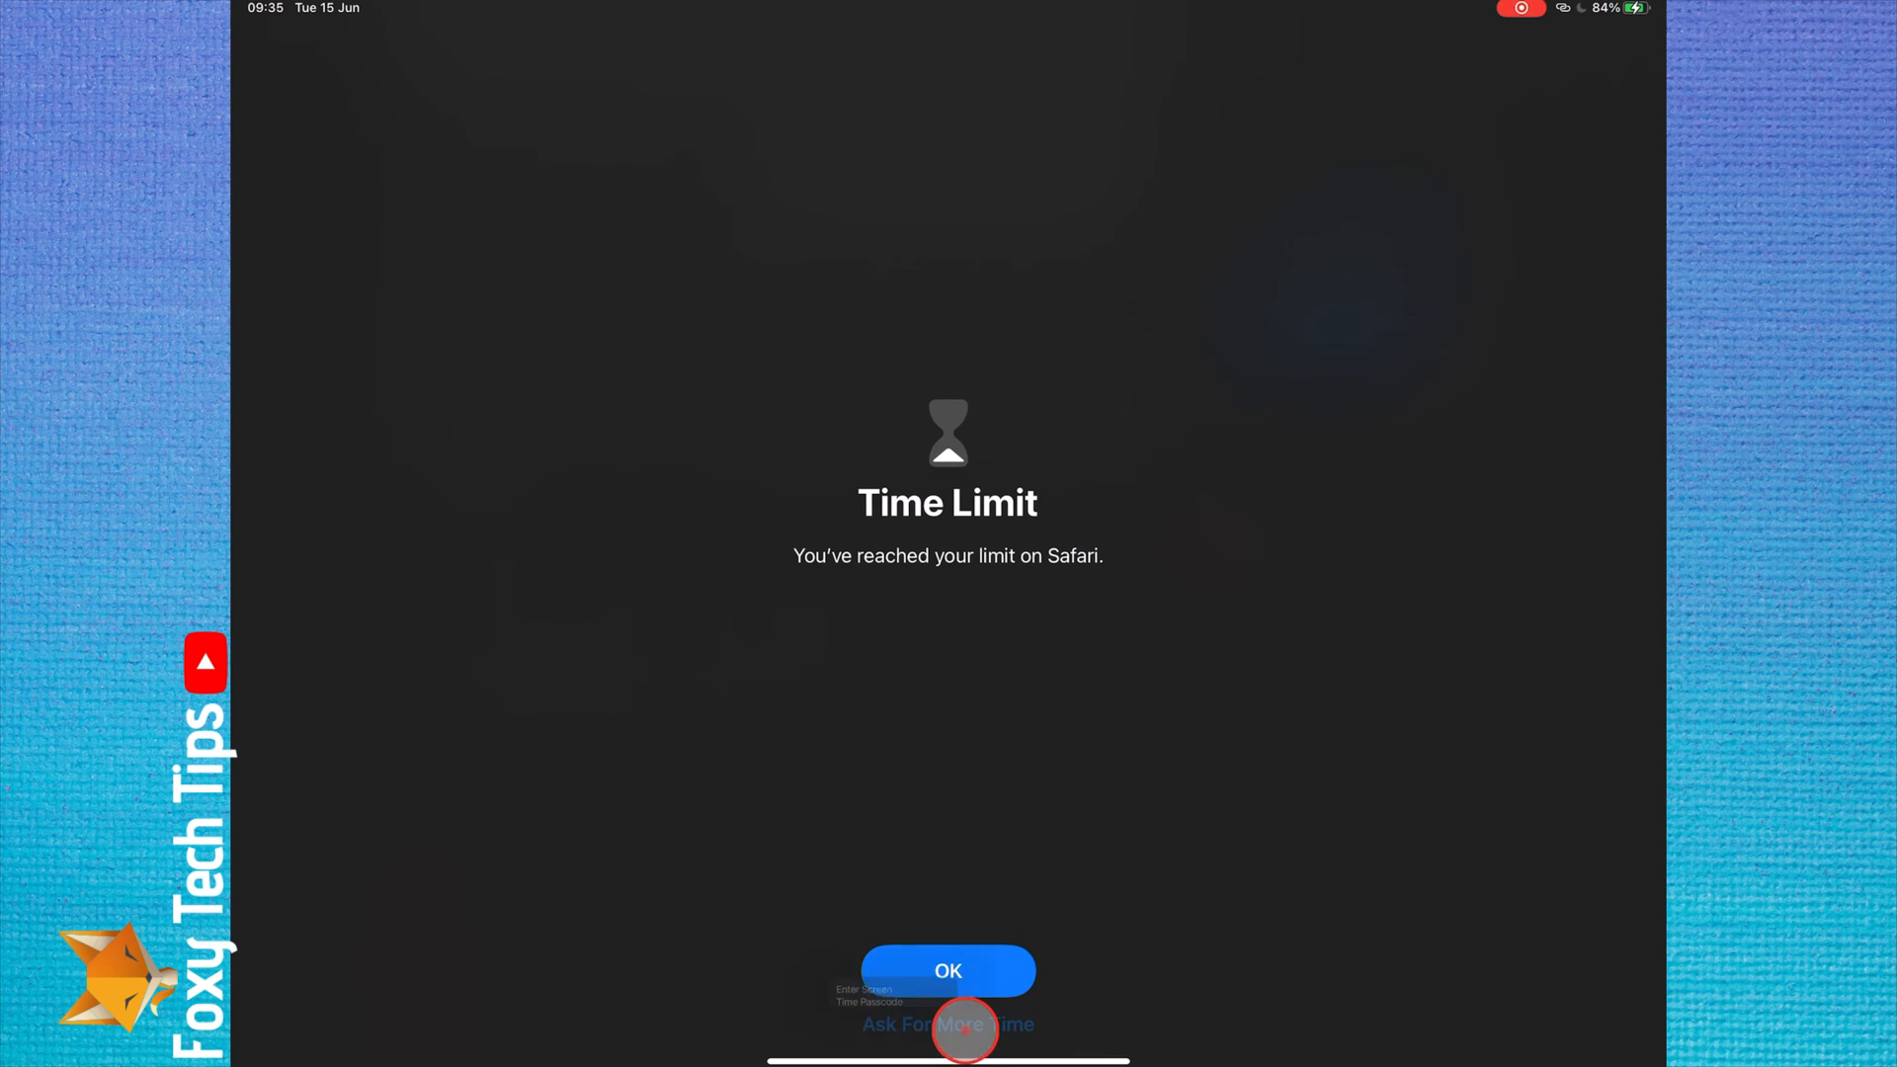
click(947, 1024)
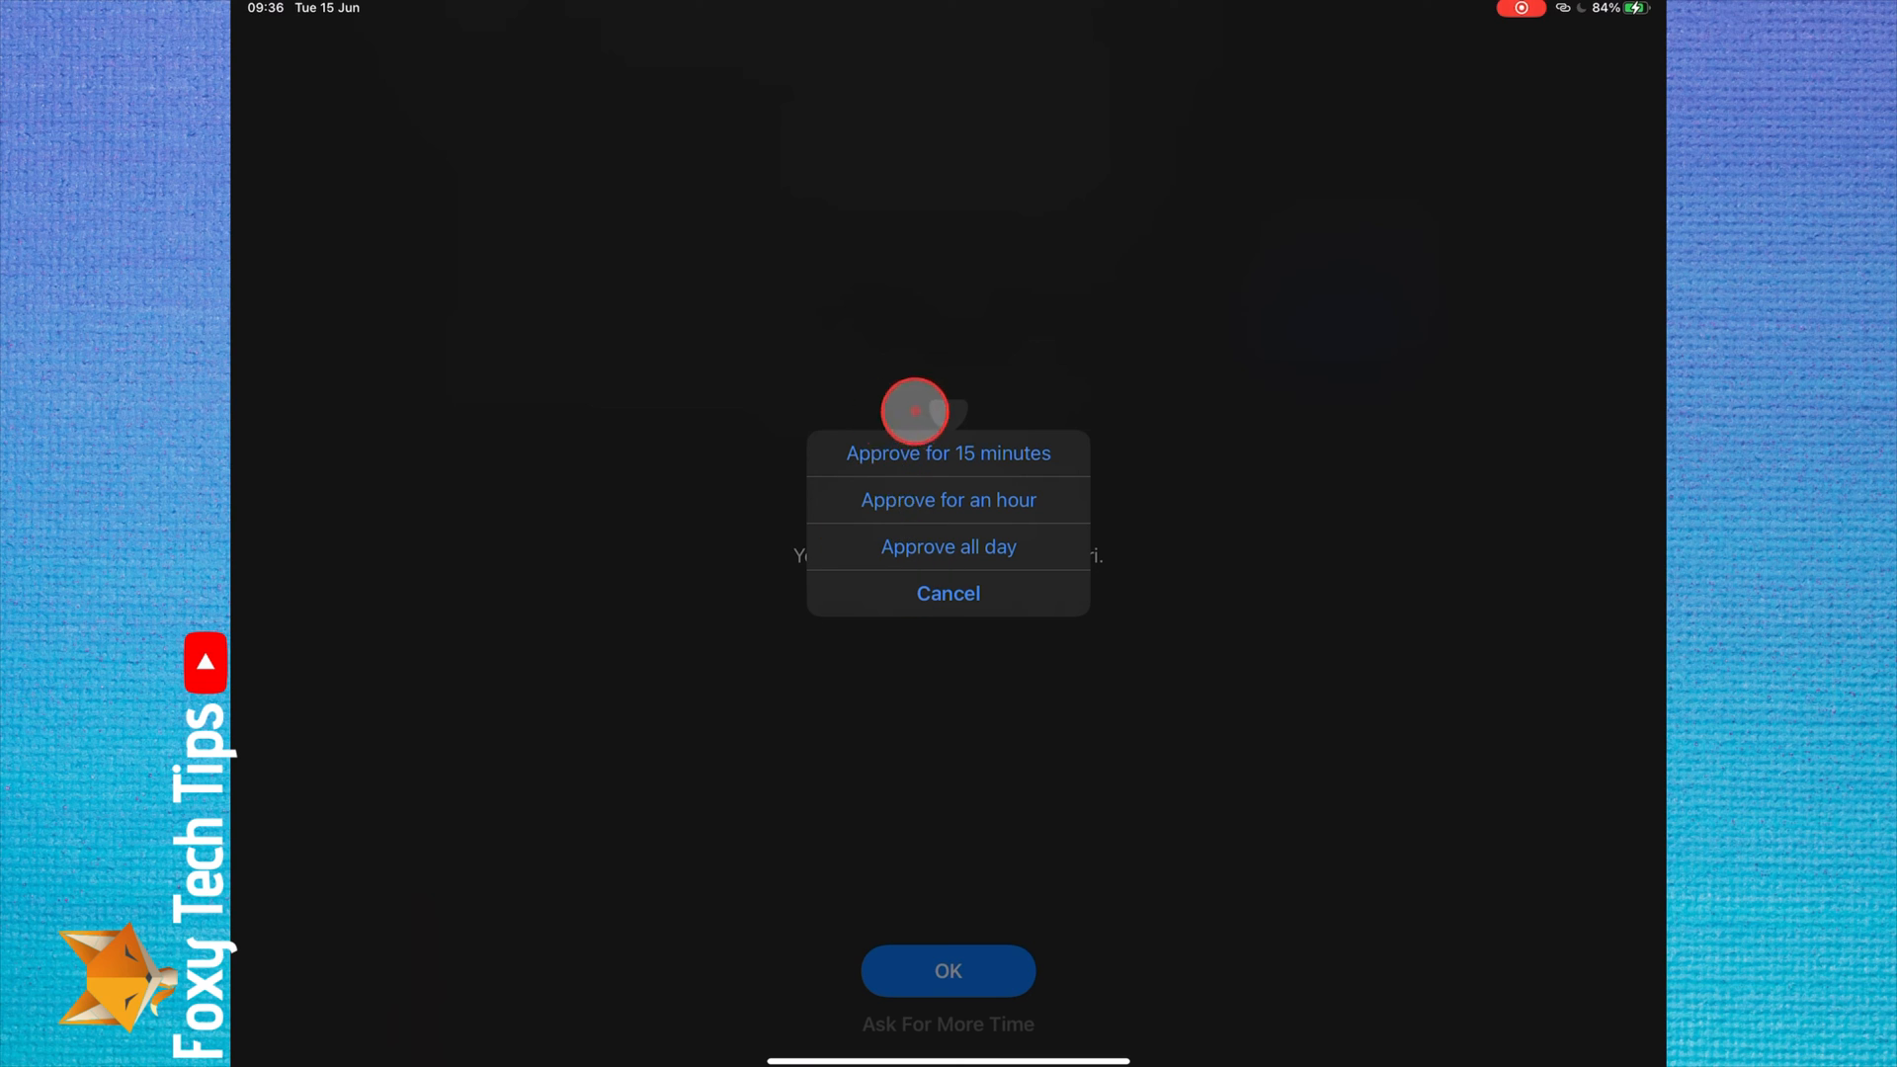
click(946, 593)
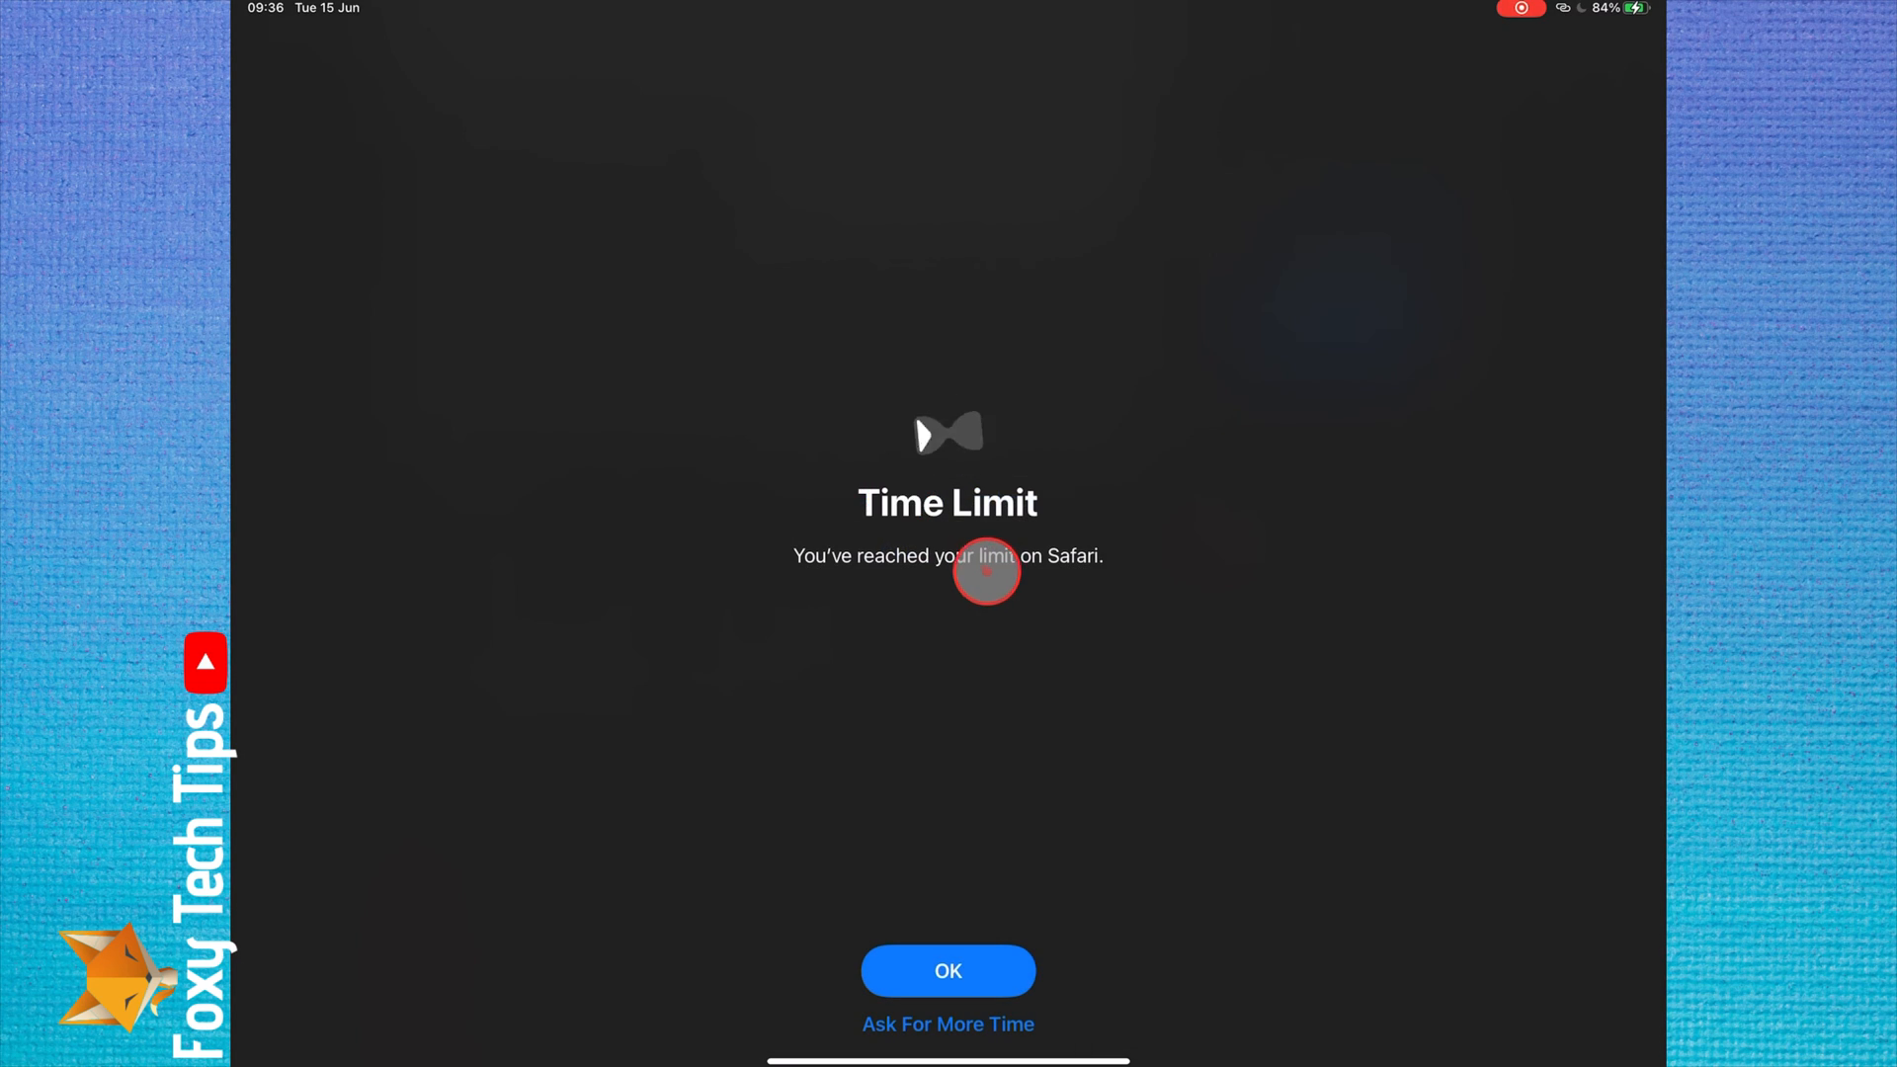